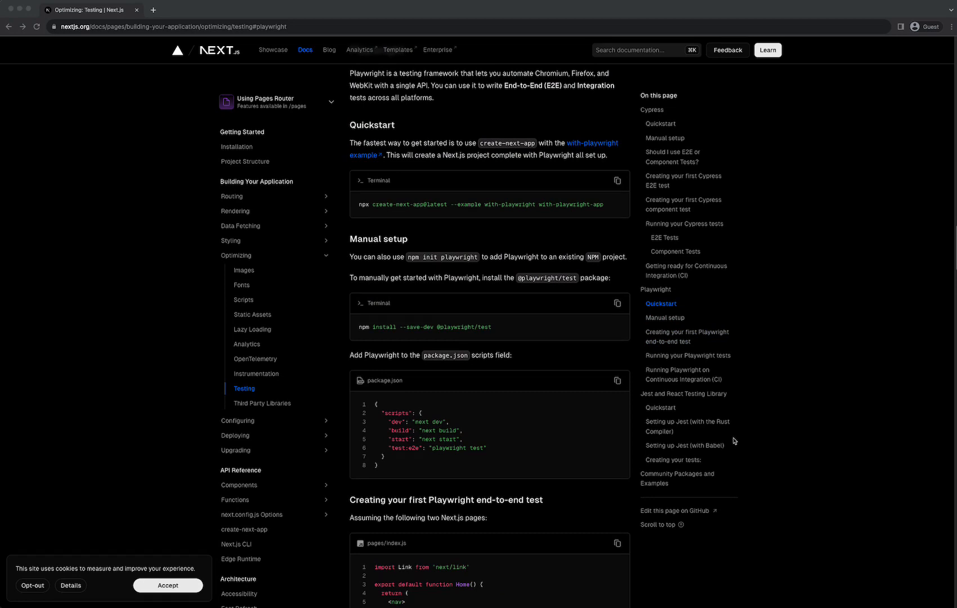
Revisit the Playwright setup section in the Next.js docs and highlight the test:e2e script line
click(683, 204)
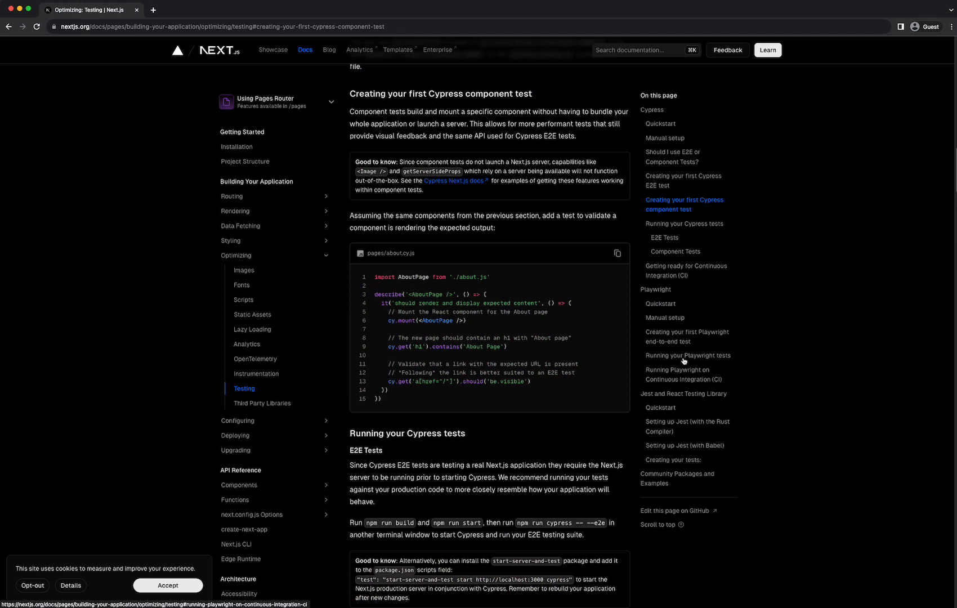
click(656, 289)
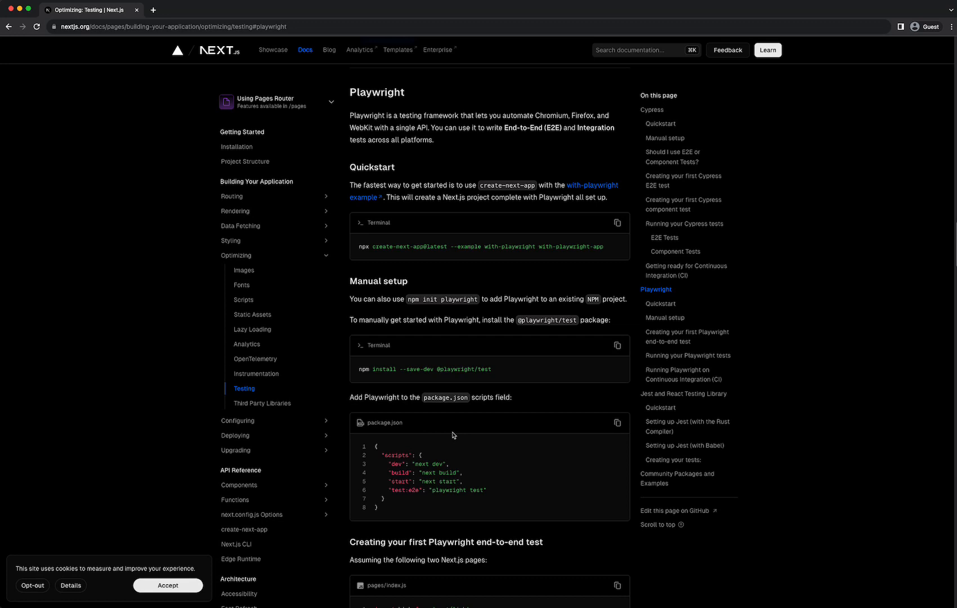
mouse_move(511, 374)
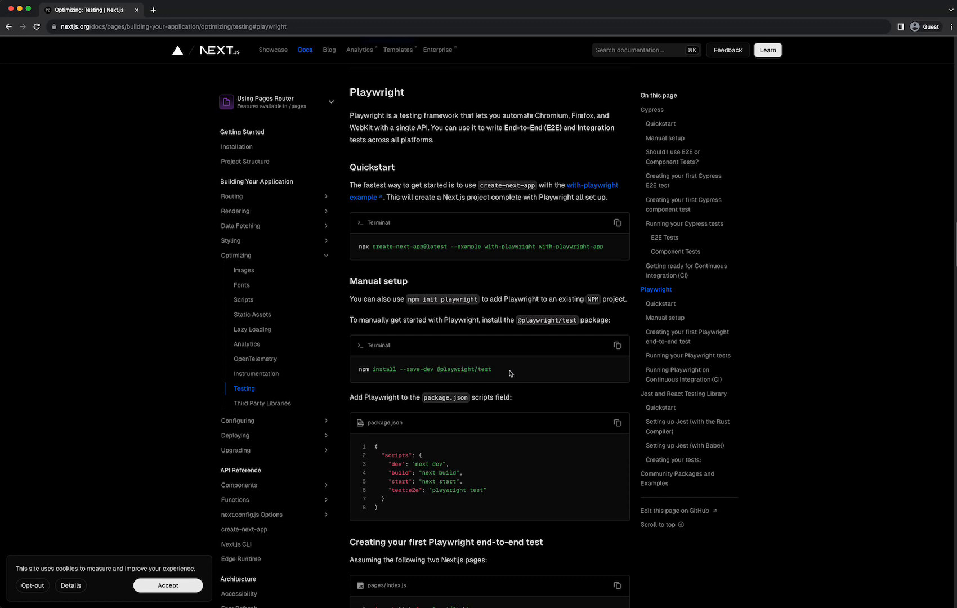
drag(409, 369, 495, 369)
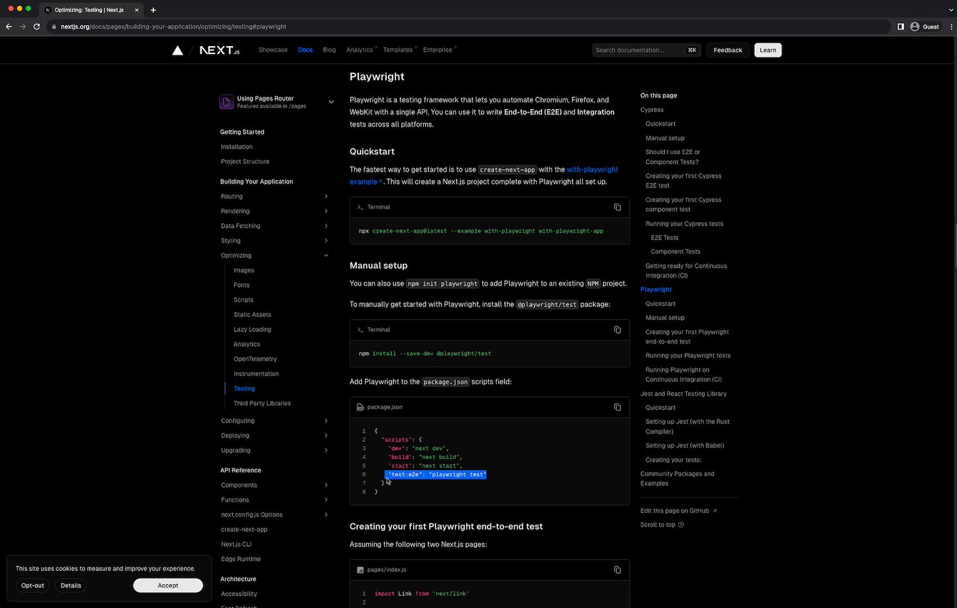
Scroll to 'Creating your first Playwright end-to-end test' and read the e2e/example.spec.ts example
scroll(down, 3)
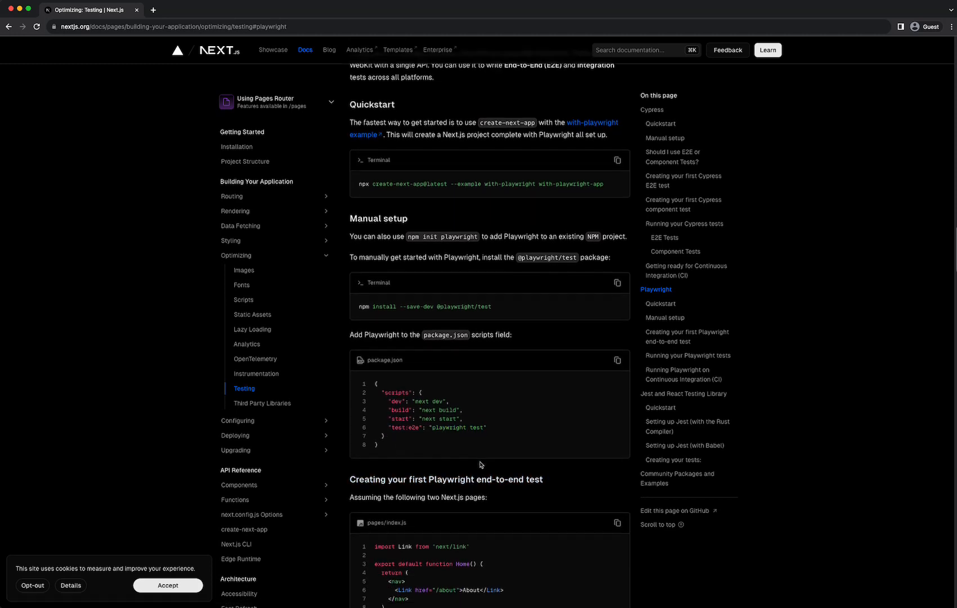
scroll(down, 3)
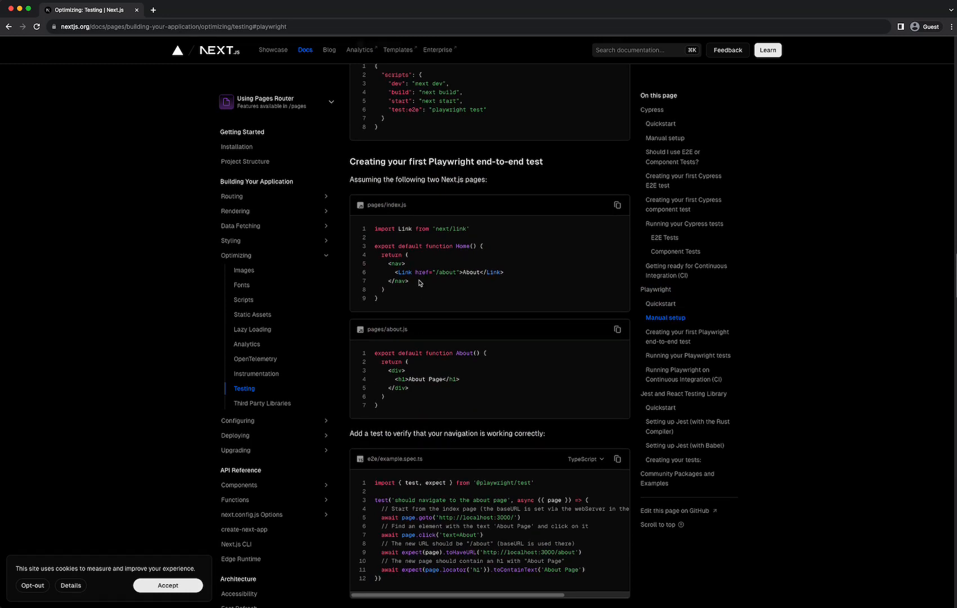
scroll(down, 3)
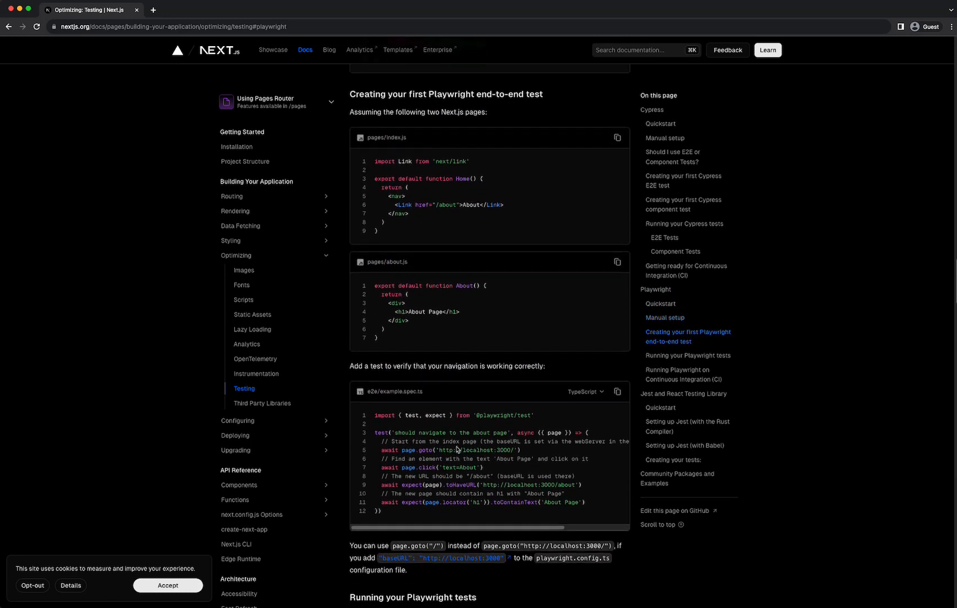
scroll(down, 3)
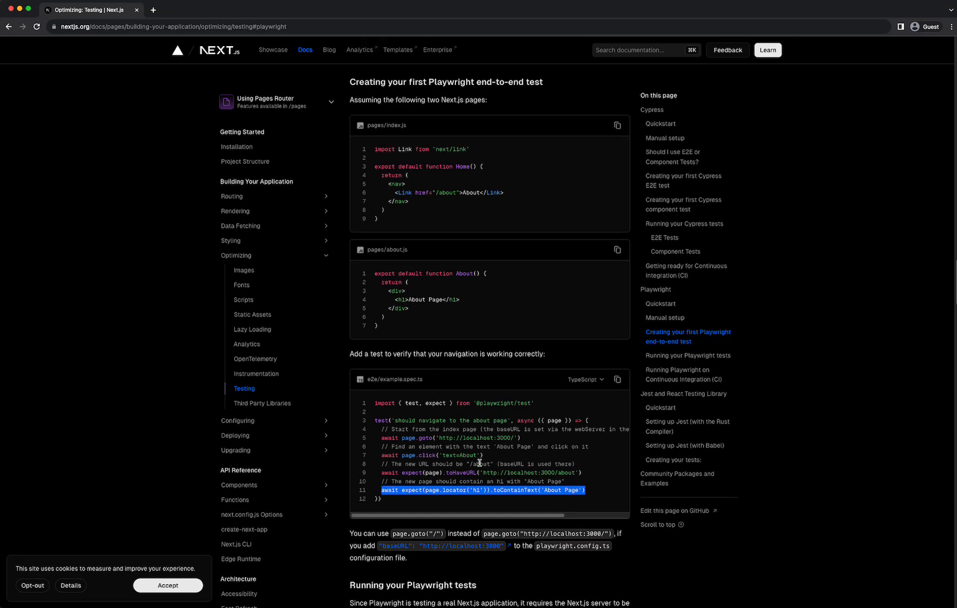
scroll(down, 3)
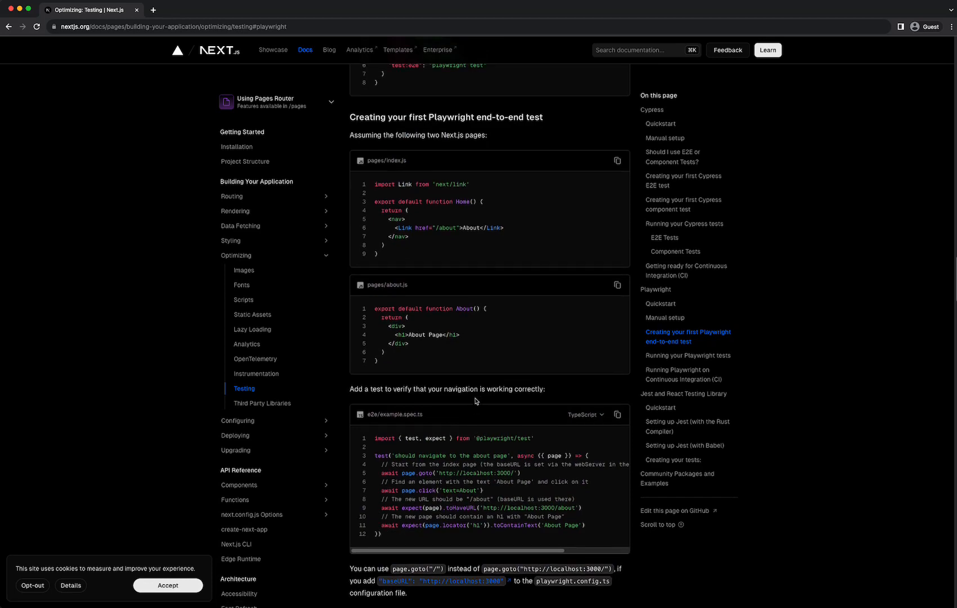
scroll(up, 3)
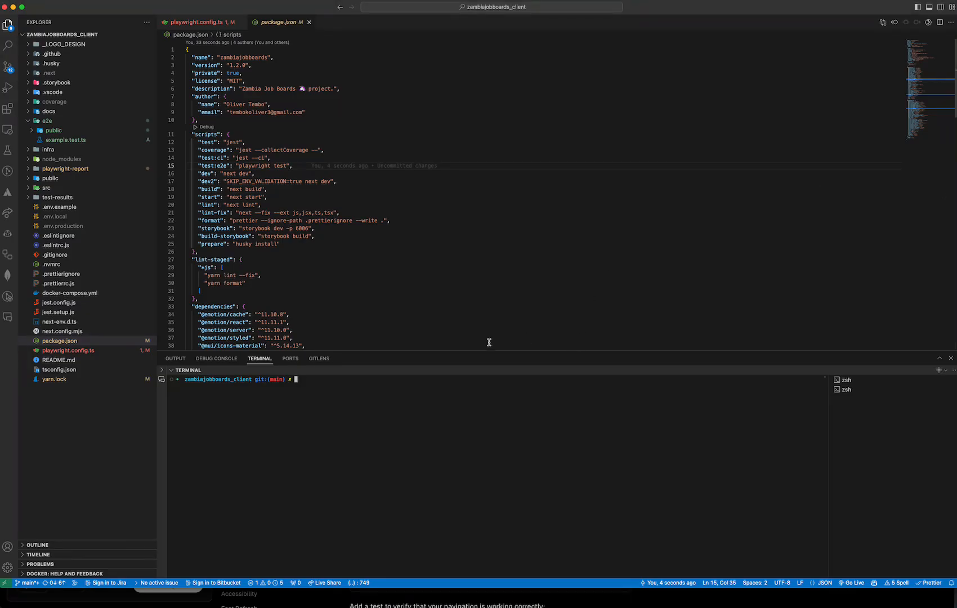
mouse_move(266, 447)
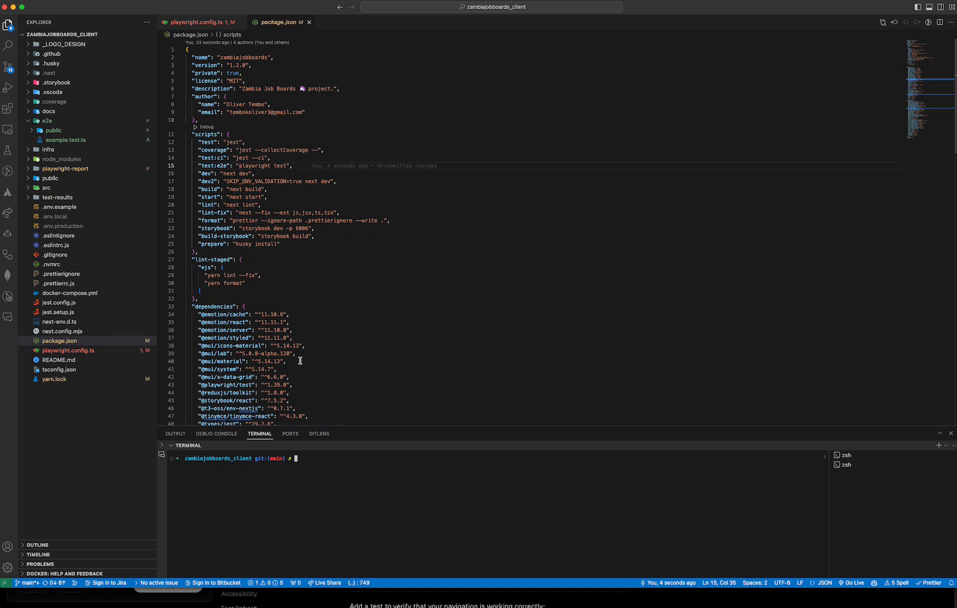
scroll(down, 3)
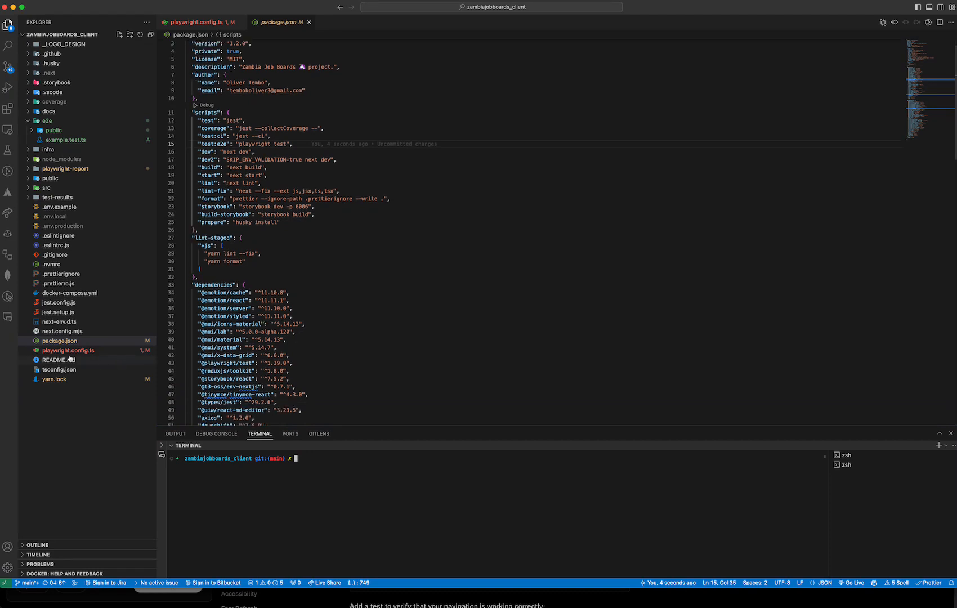
mouse_move(350, 501)
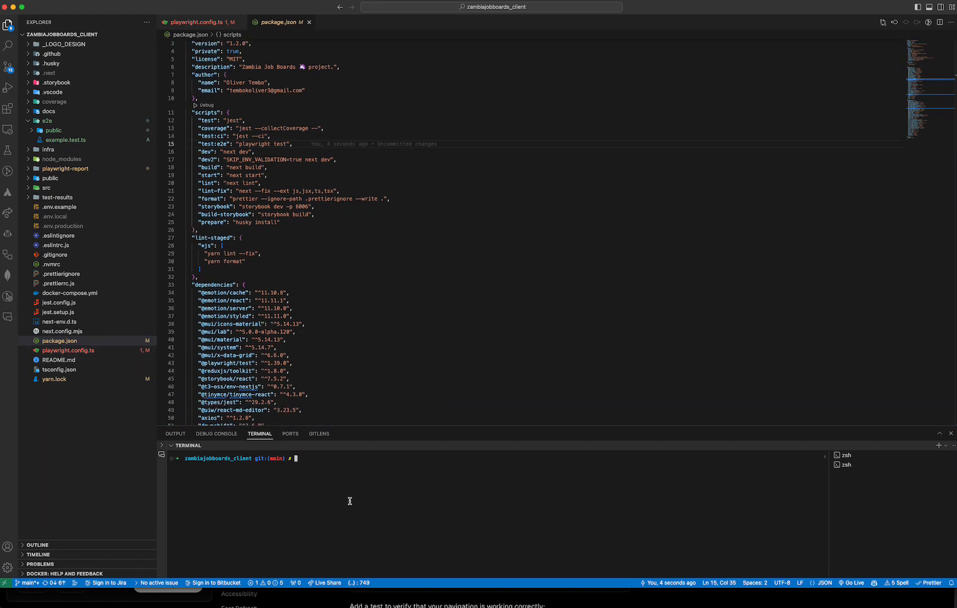
text(yarn)
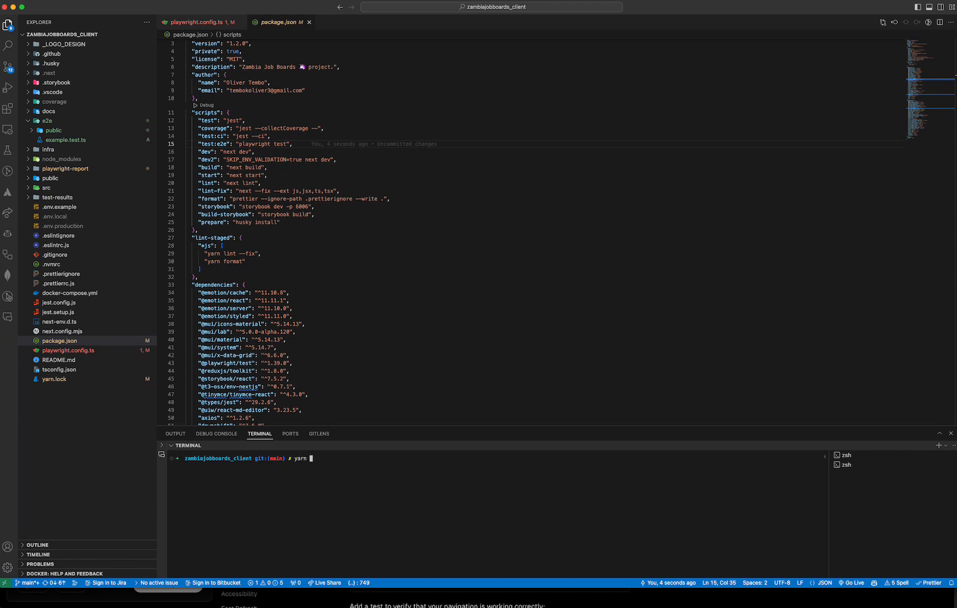
text(add)
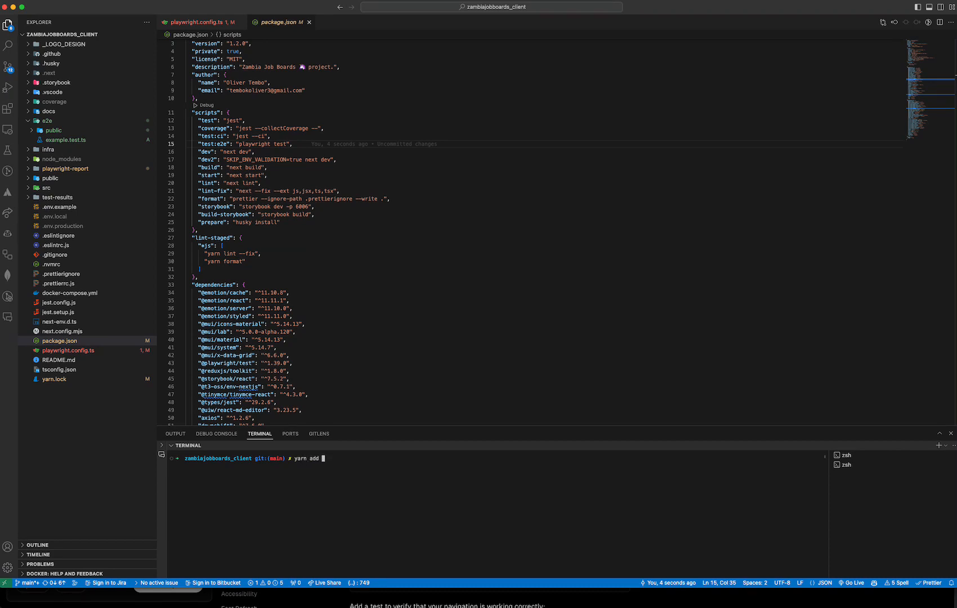
text(@pla)
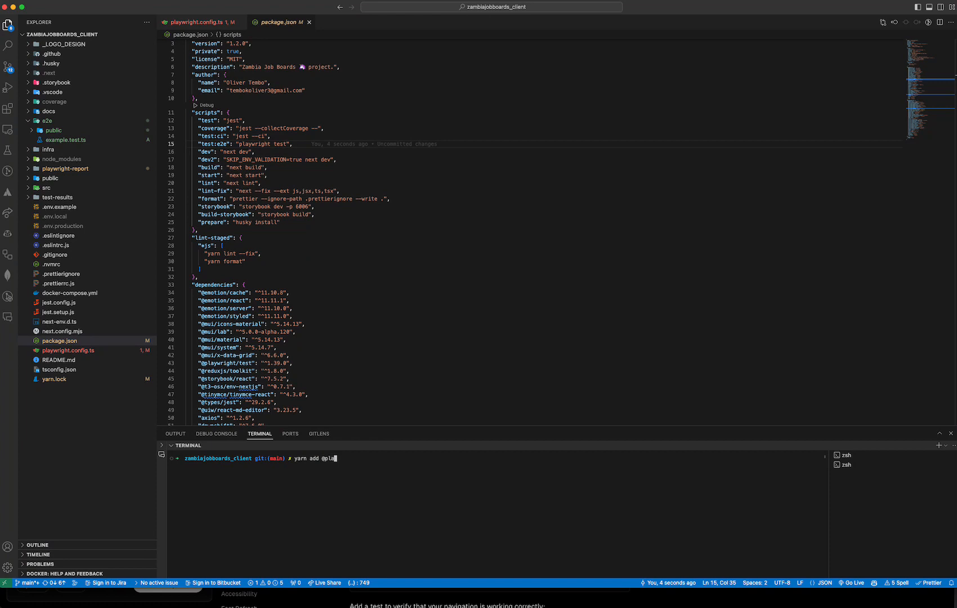
text(ywright)
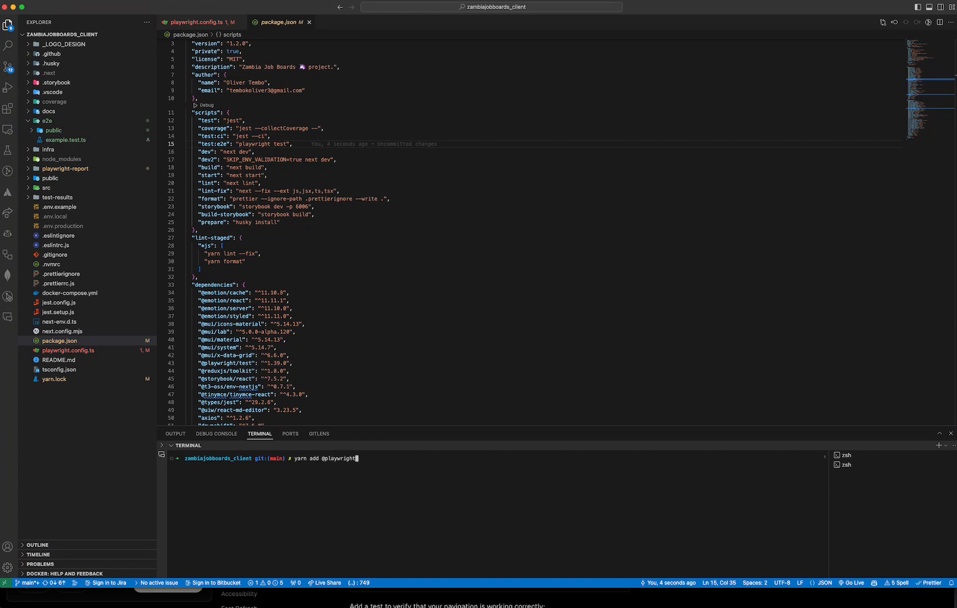
text(/rs)
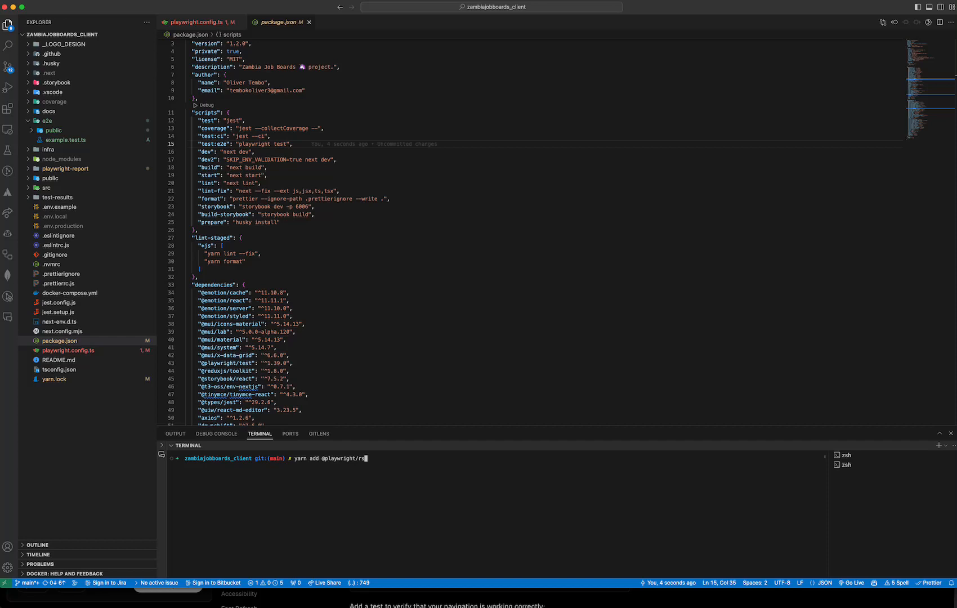
text(test)
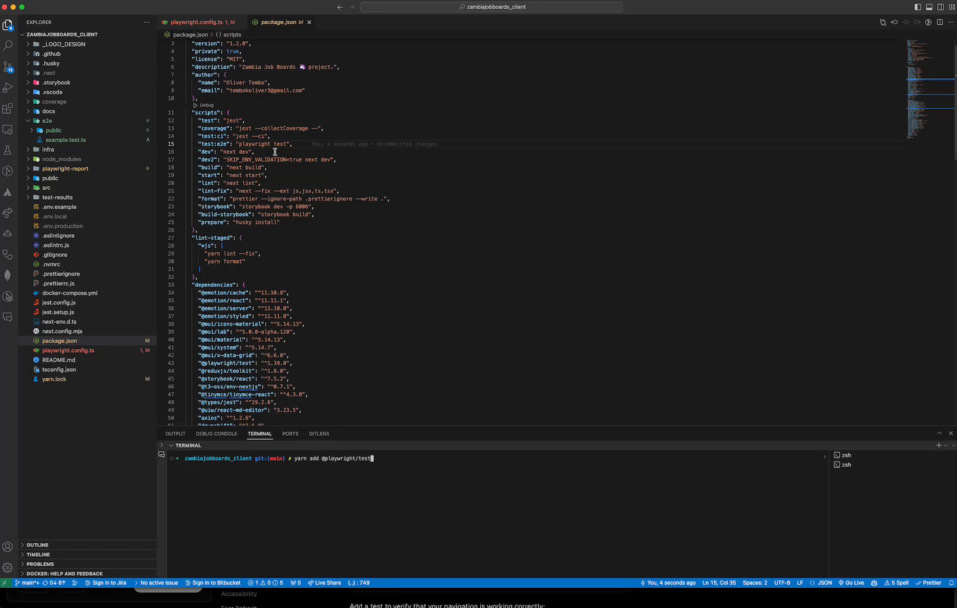
key(cmd+f)
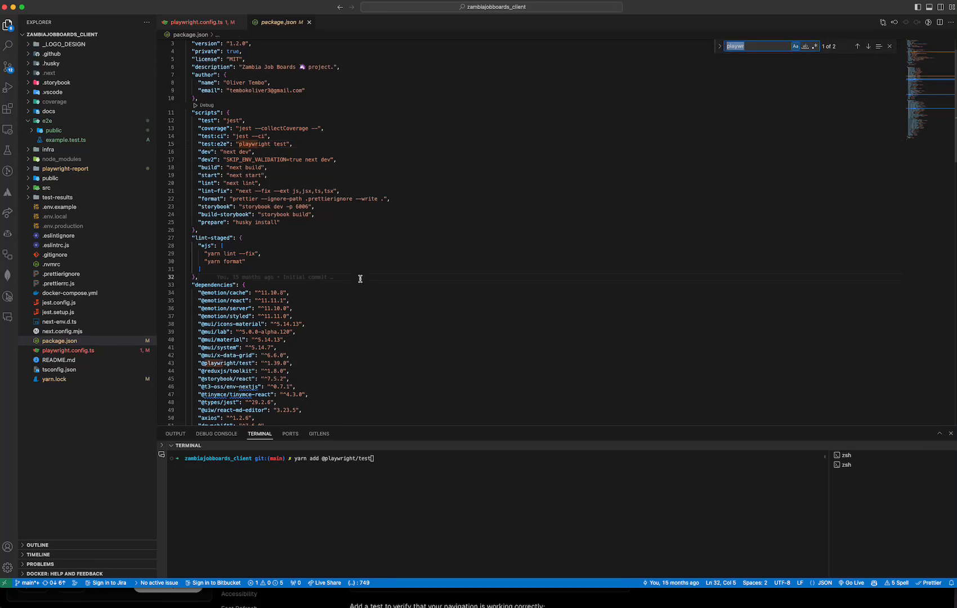
click(868, 45)
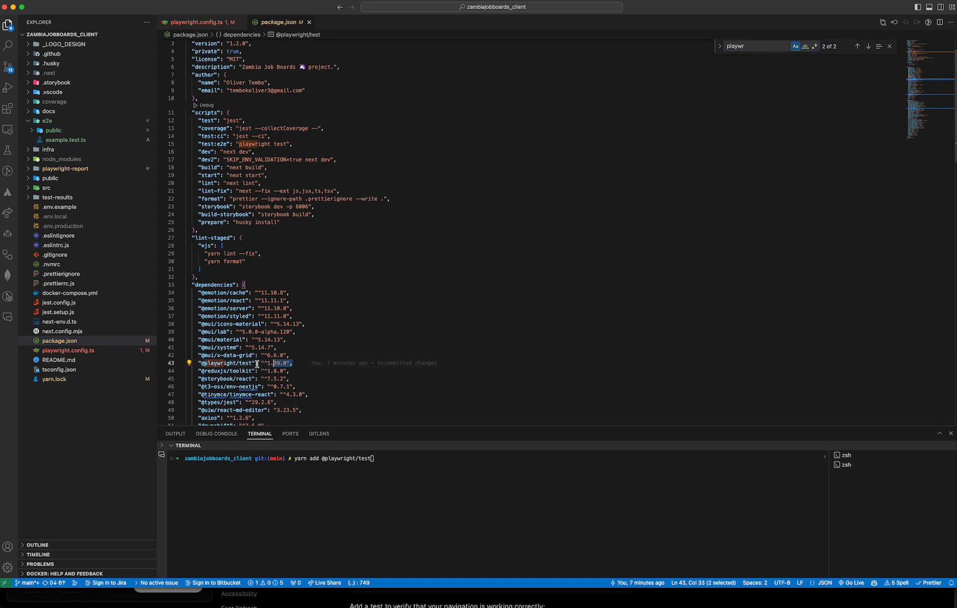
click(398, 458)
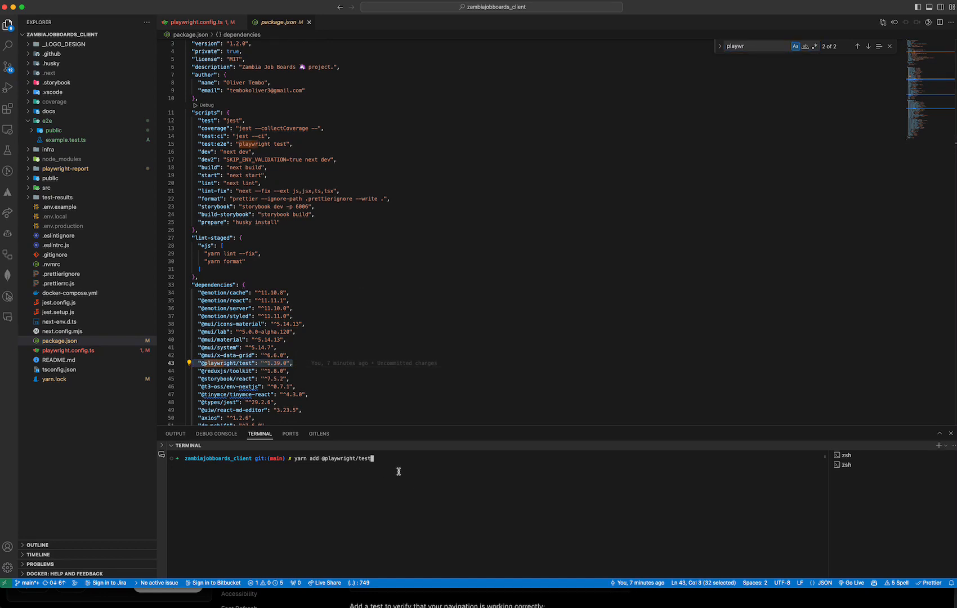
key(Backspace)
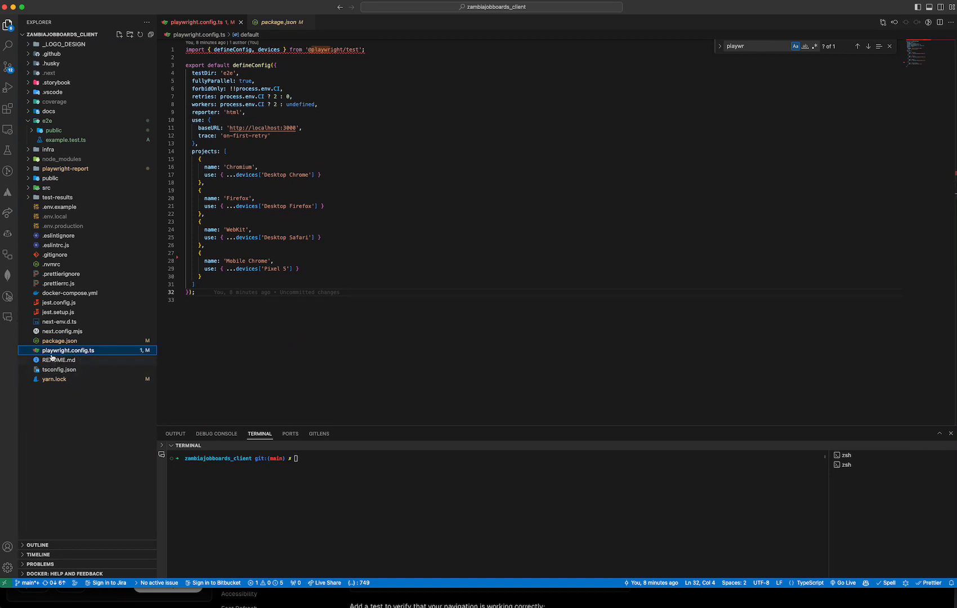
mouse_move(259, 314)
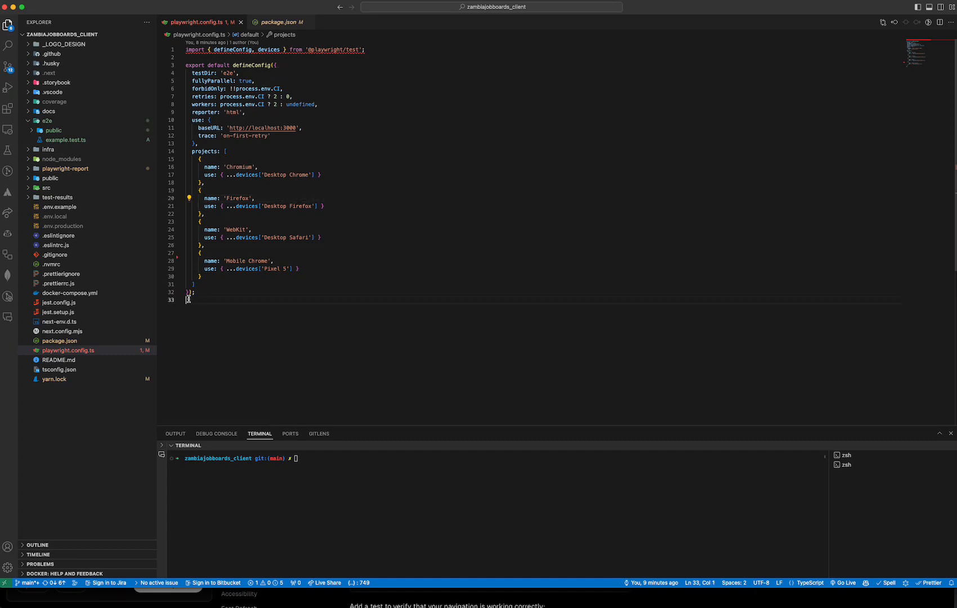
Review playwright.config.ts's projects array, highlighting the Mobile Chrome (Pixel 5) entry
click(411, 242)
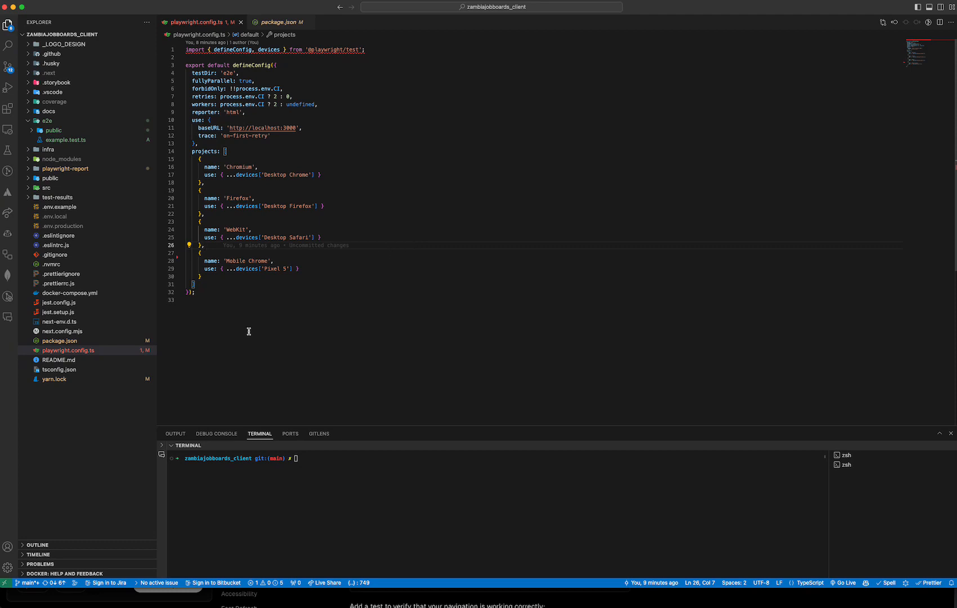
mouse_move(282, 297)
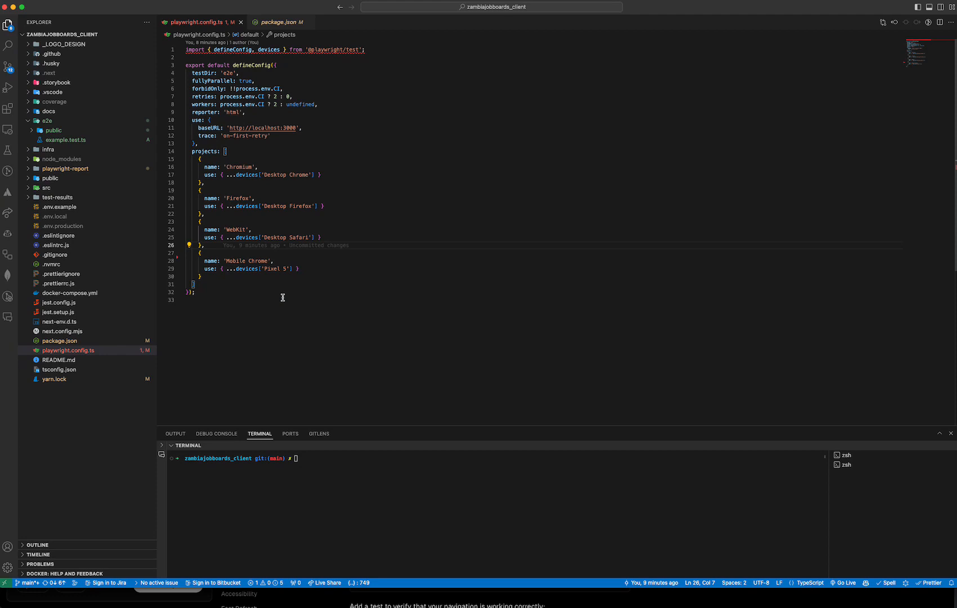
mouse_move(234, 177)
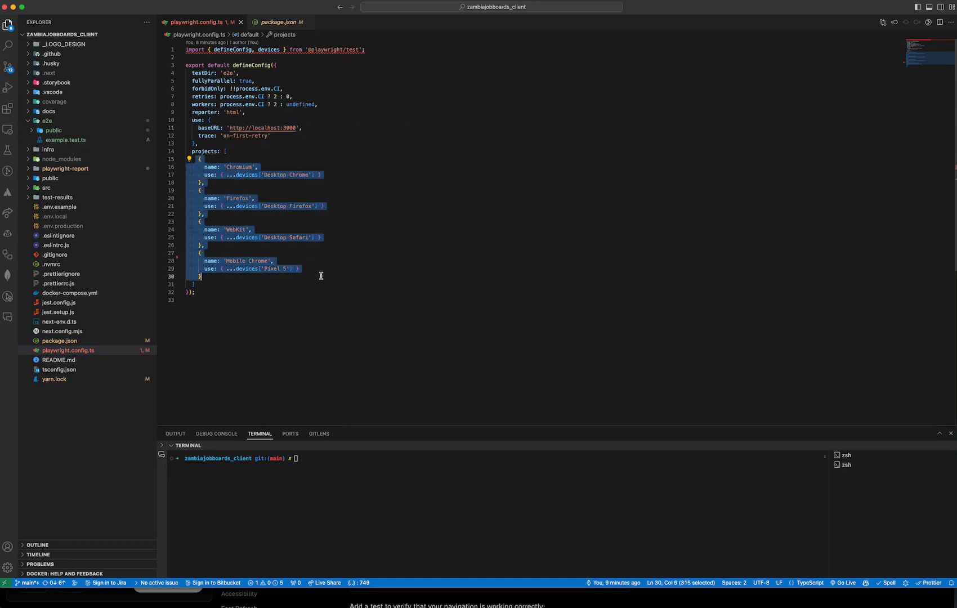
click(237, 167)
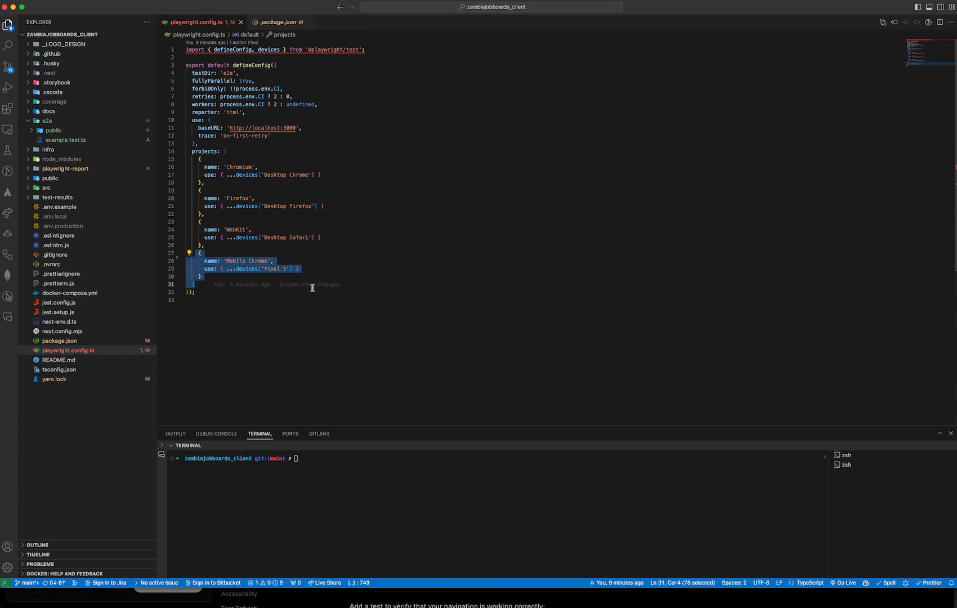
click(294, 299)
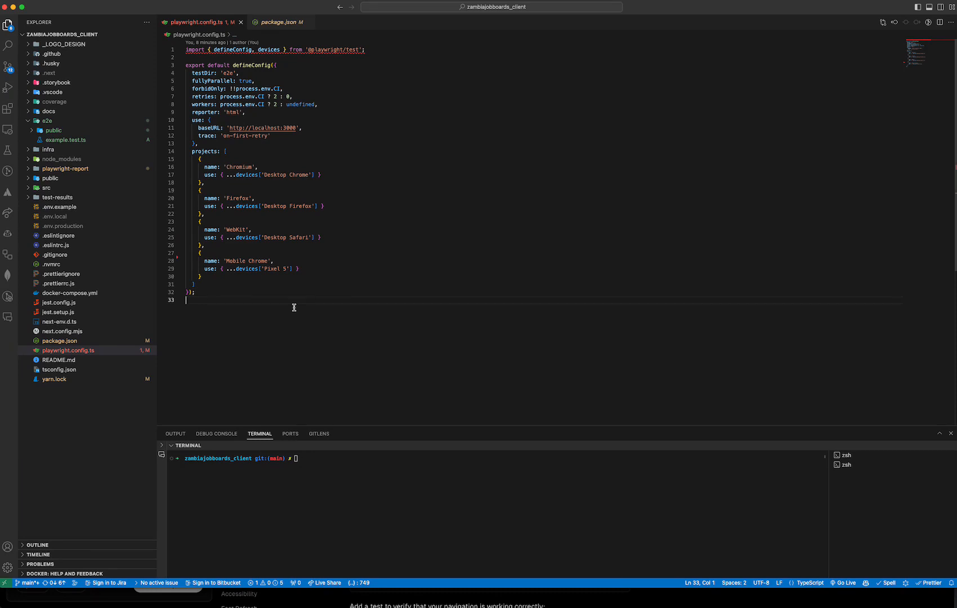
mouse_move(309, 295)
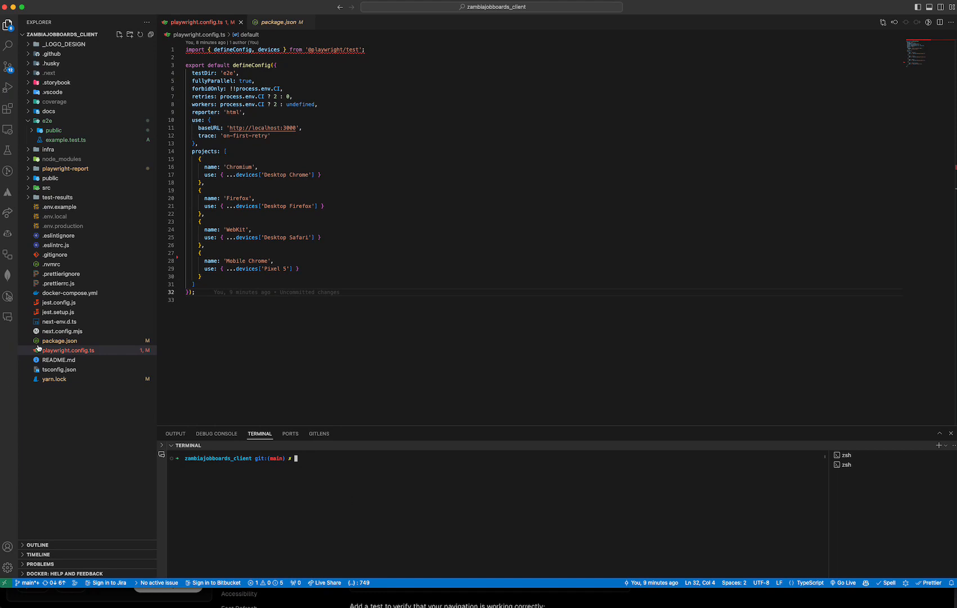
mouse_move(73, 302)
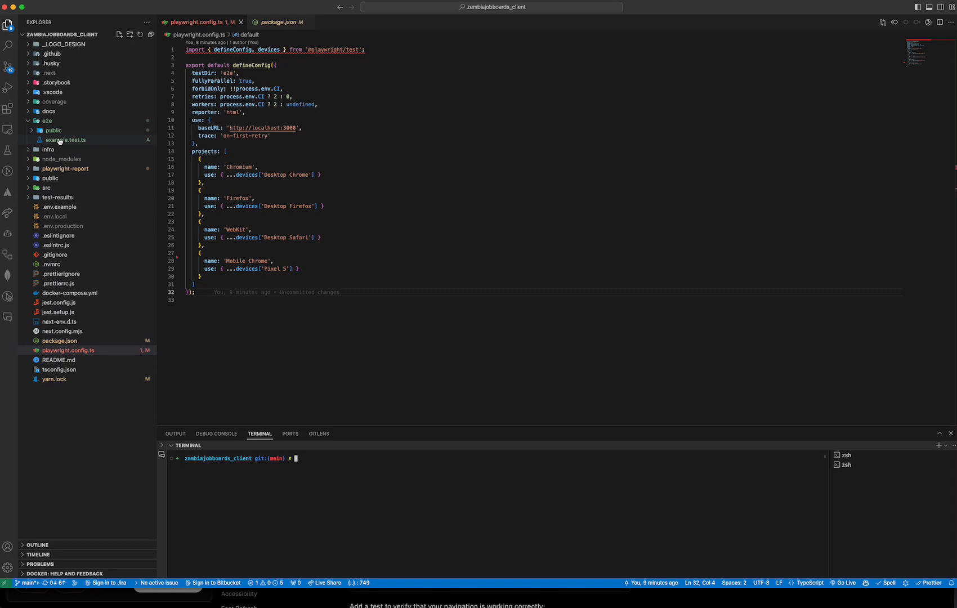
click(65, 140)
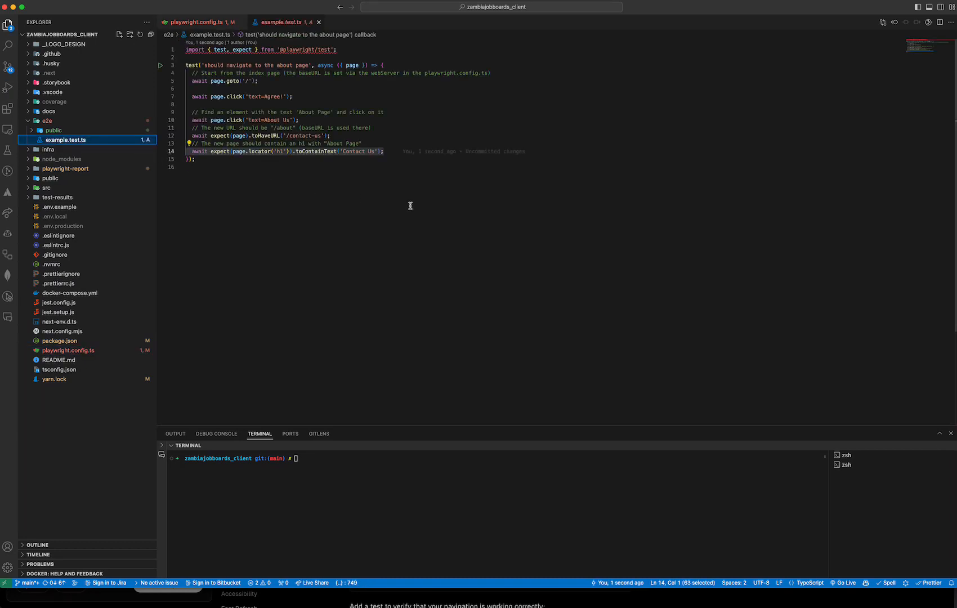
mouse_move(85, 419)
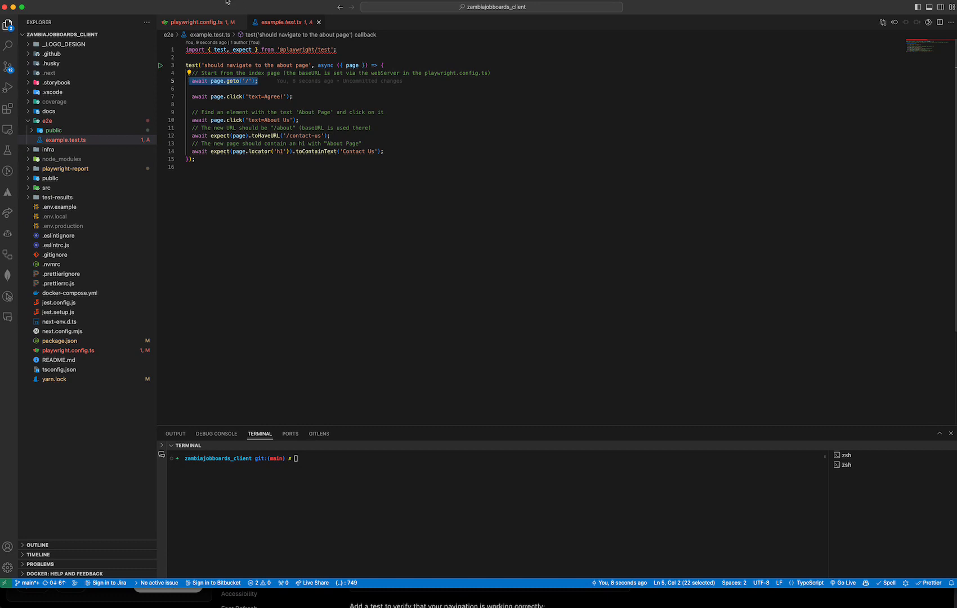
click(197, 22)
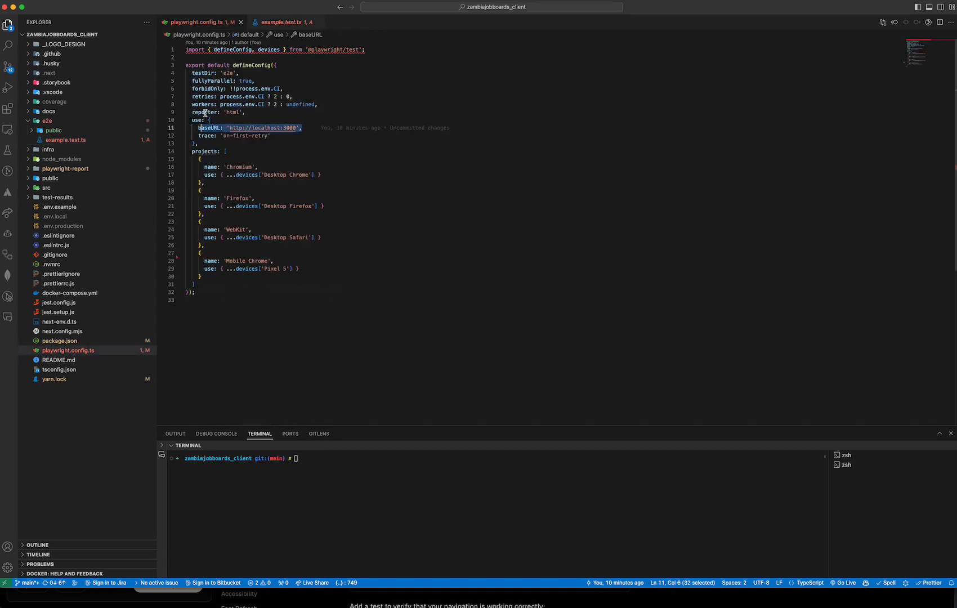
click(282, 22)
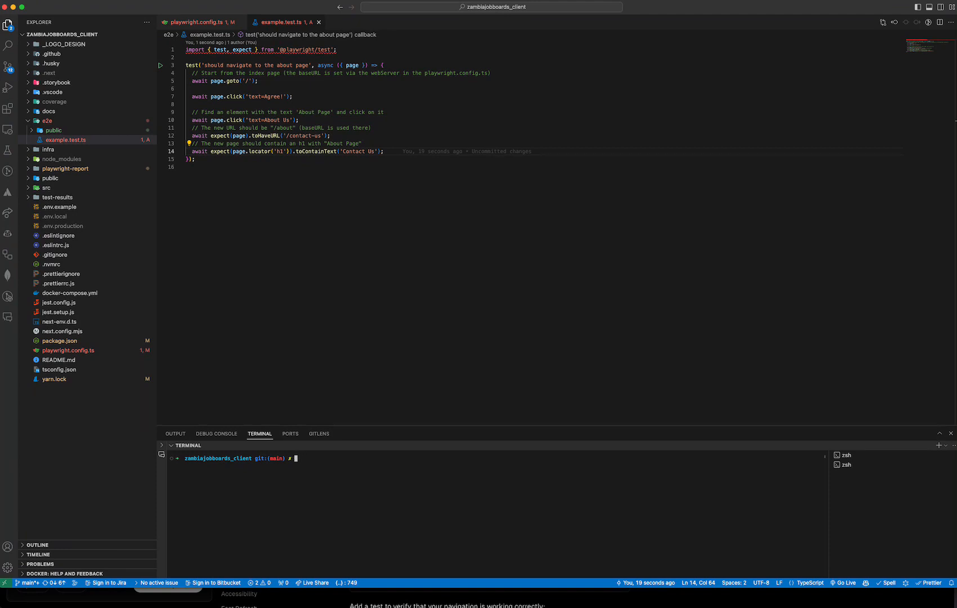
Run 'yarn test:e2e --ui' in the integrated terminal to launch Playwright UI mode
text(yarn)
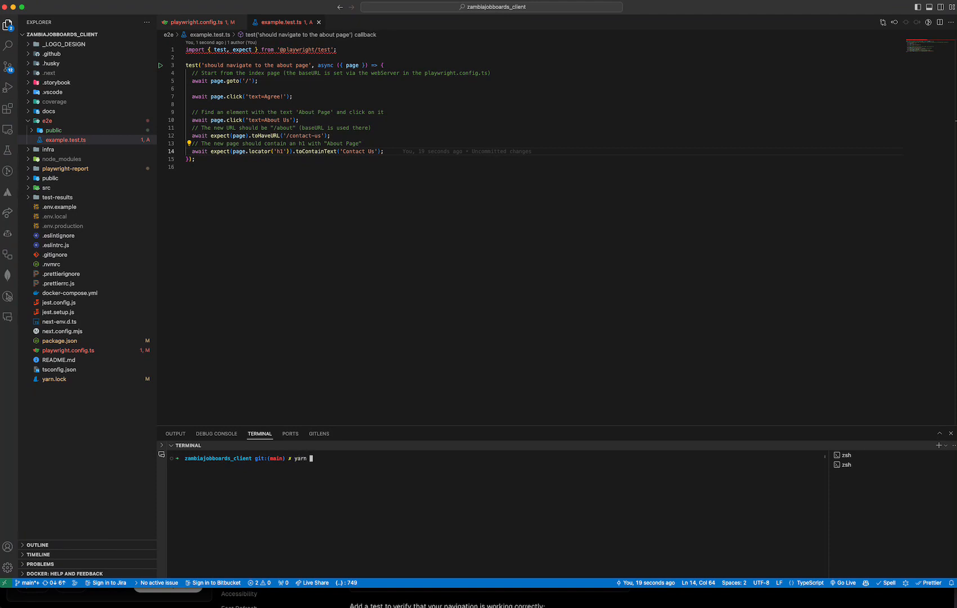
text(test)
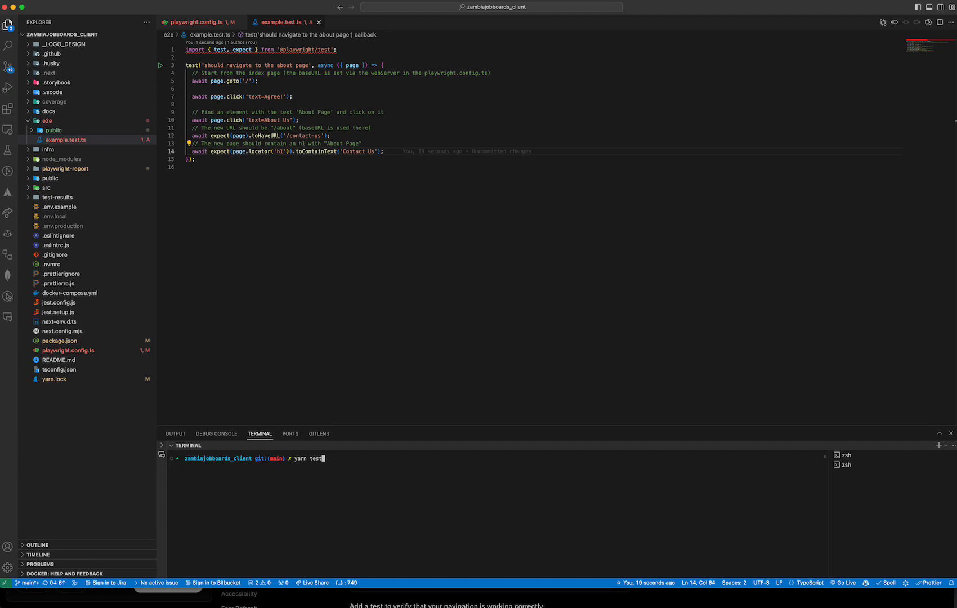
text(:)
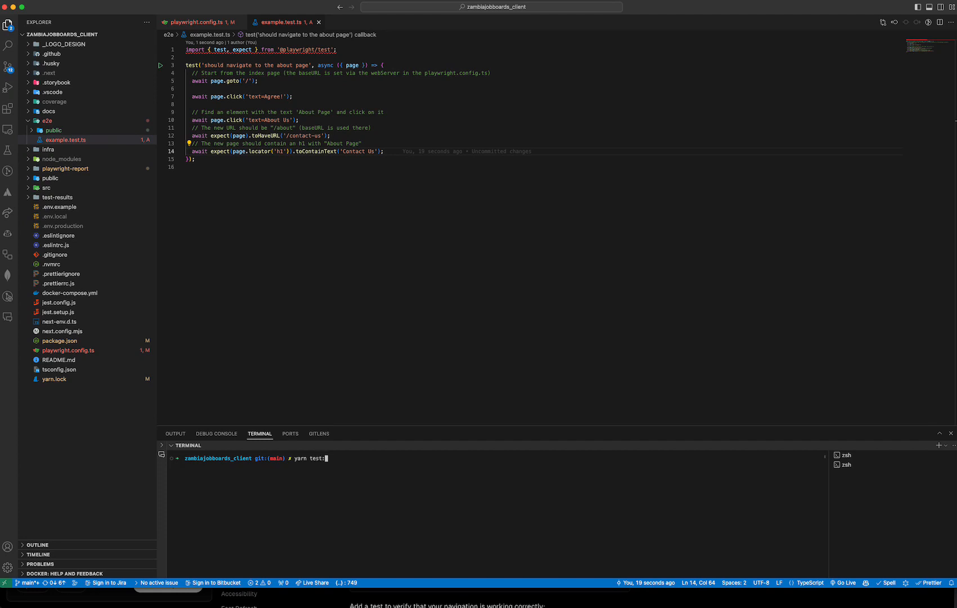
text(e2e2)
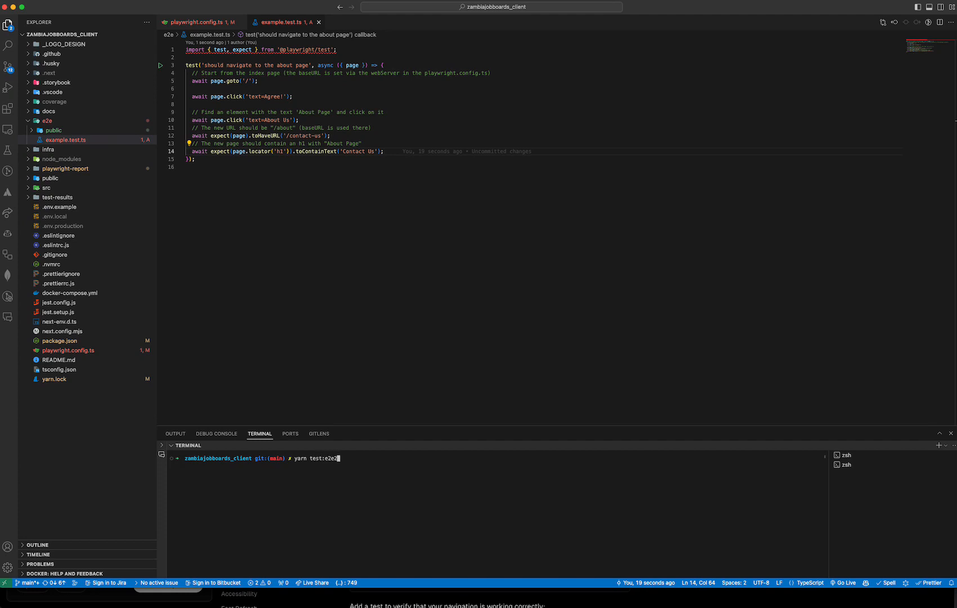
text(--ui)
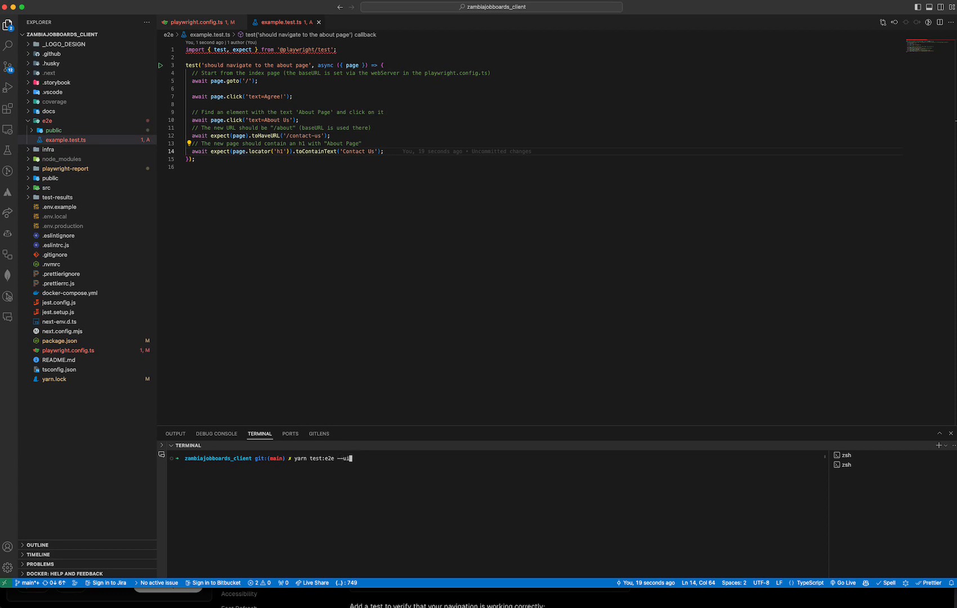
key(Enter)
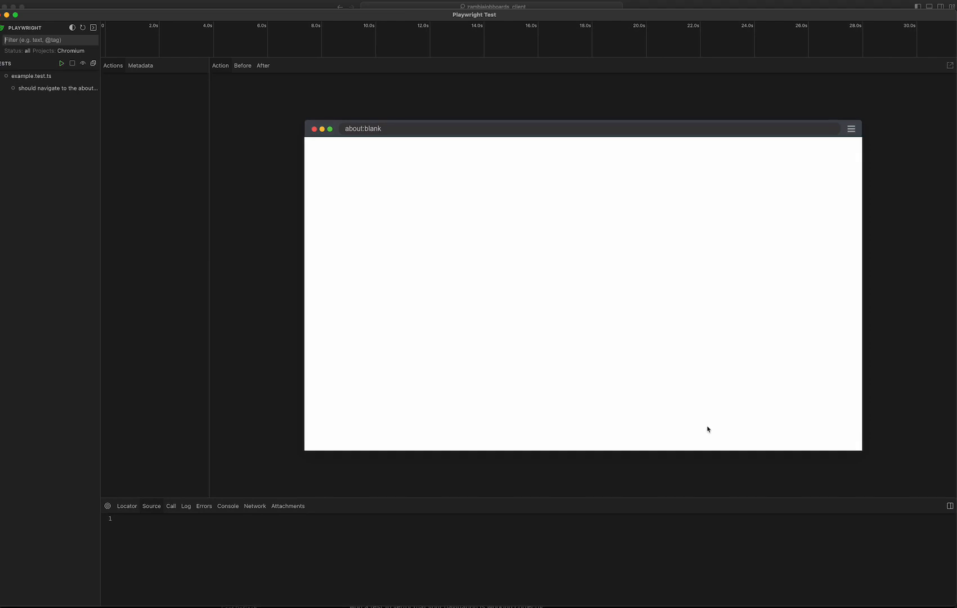
Run the about-page navigation test from the Playwright sidebar
click(72, 88)
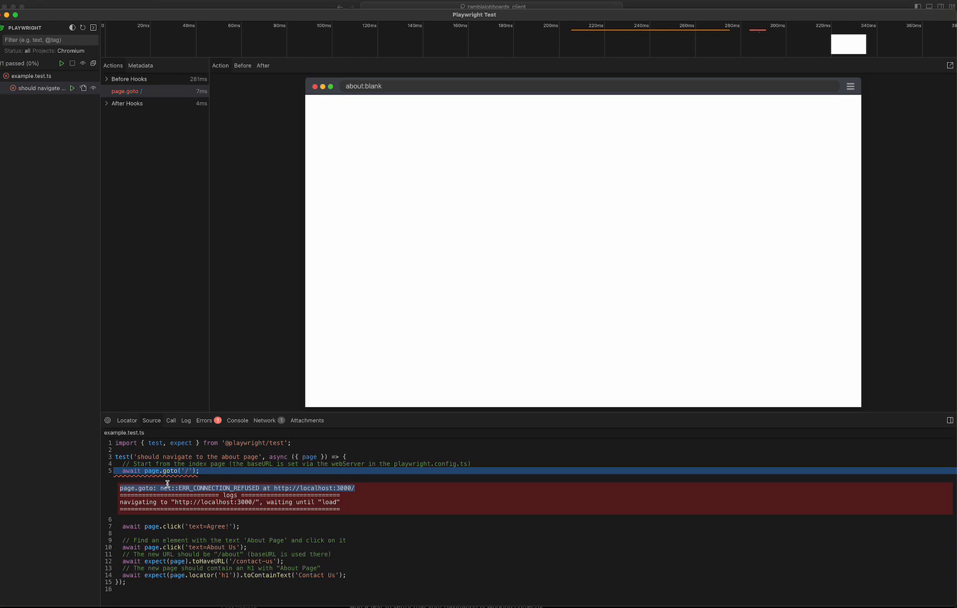
mouse_move(471, 461)
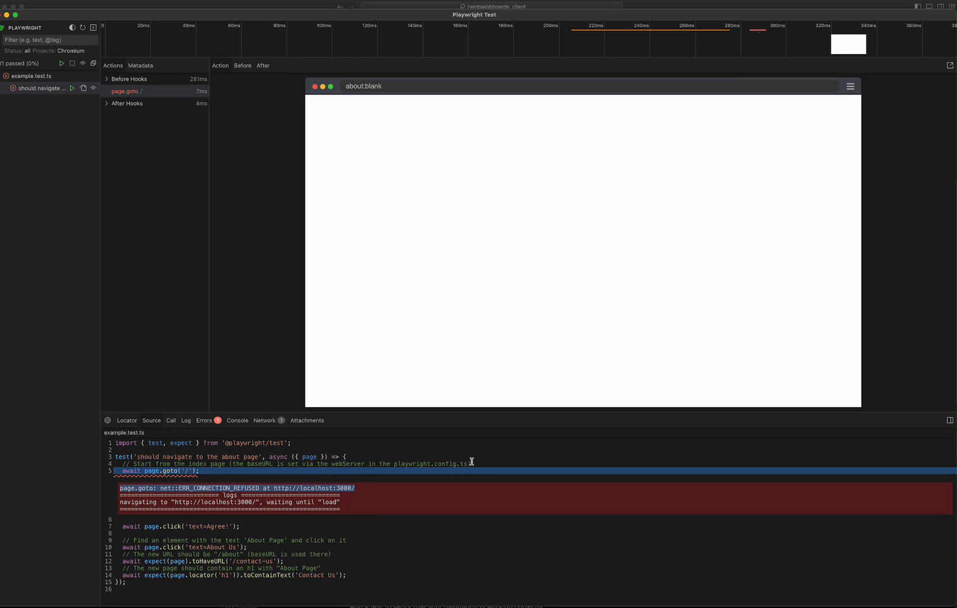
mouse_move(938, 324)
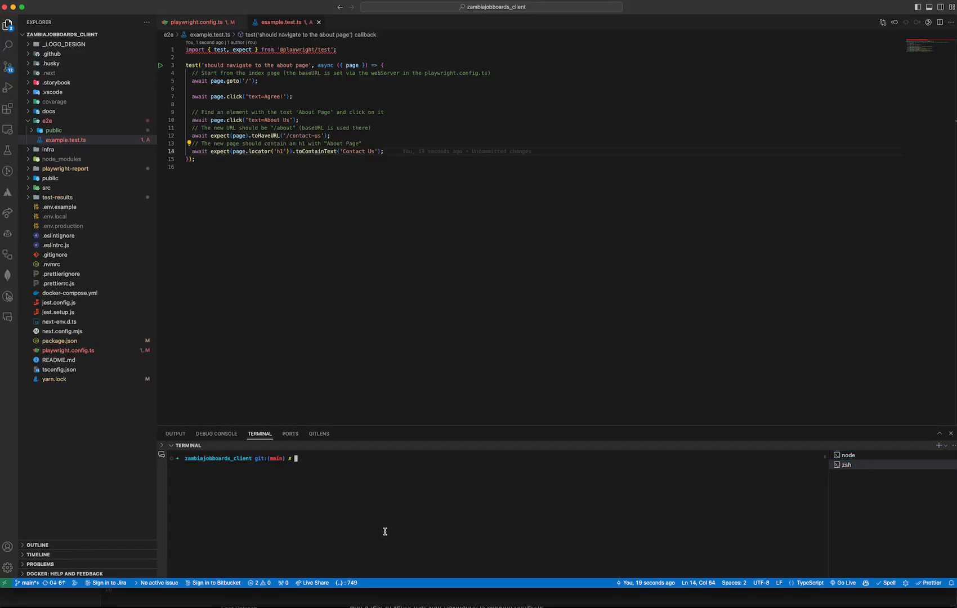
Switch Node with 'nvm use' and start the Next.js dev server with 'yarn dev'
text(nvm use)
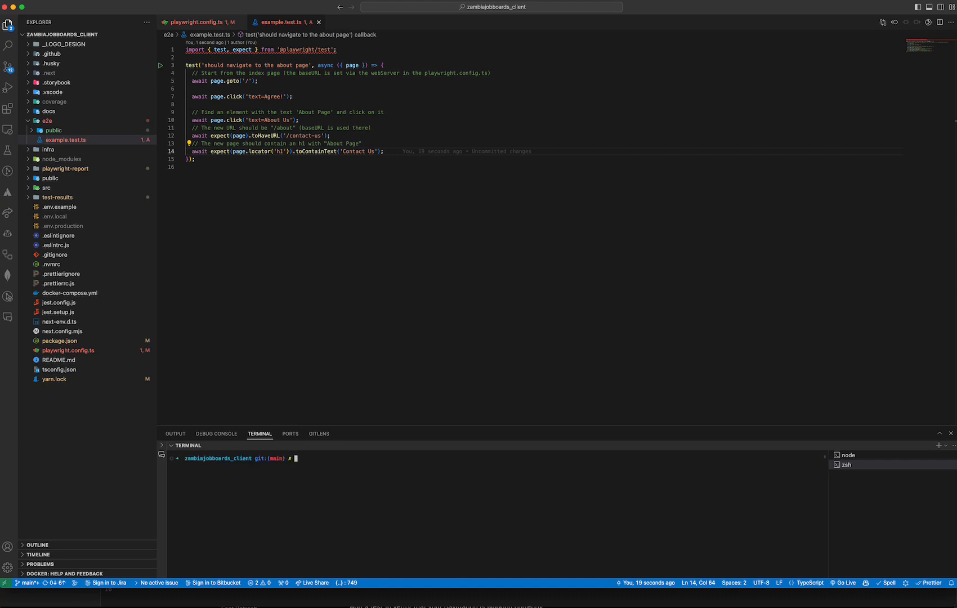
text(yarn dev)
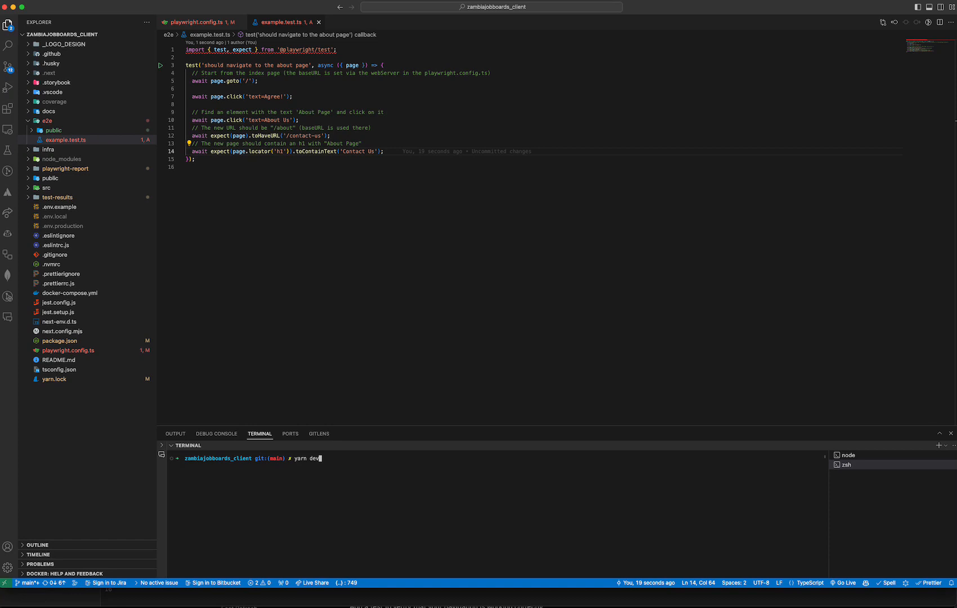
mouse_move(426, 440)
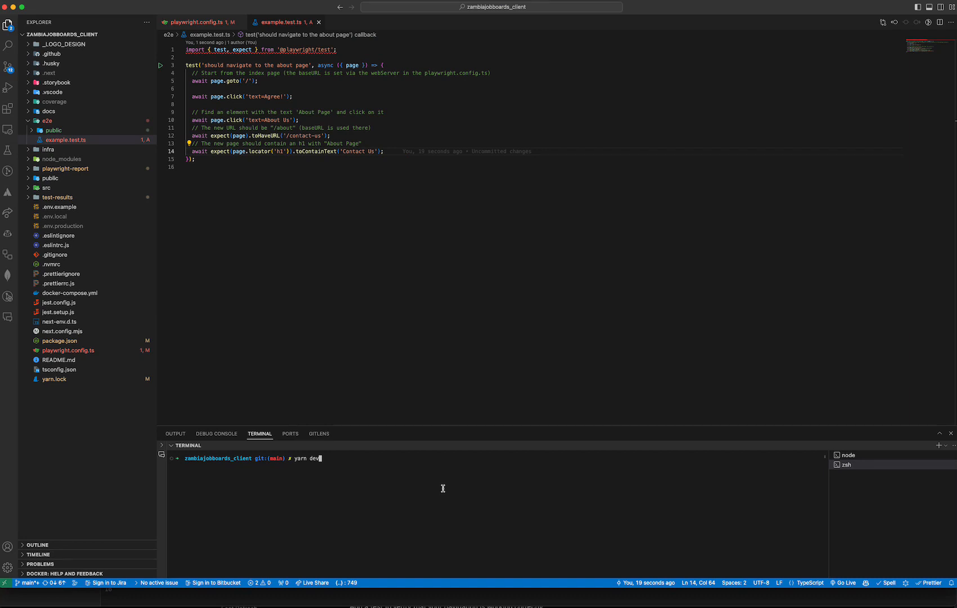
key(Enter)
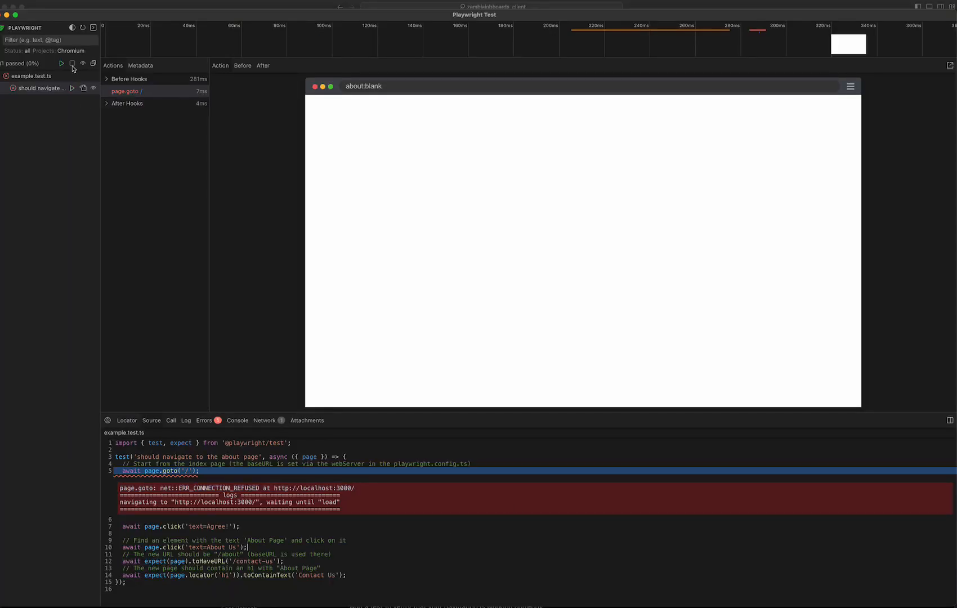
Rerun the navigation test to a pass and inspect the Agree click and context teardown actions
click(61, 64)
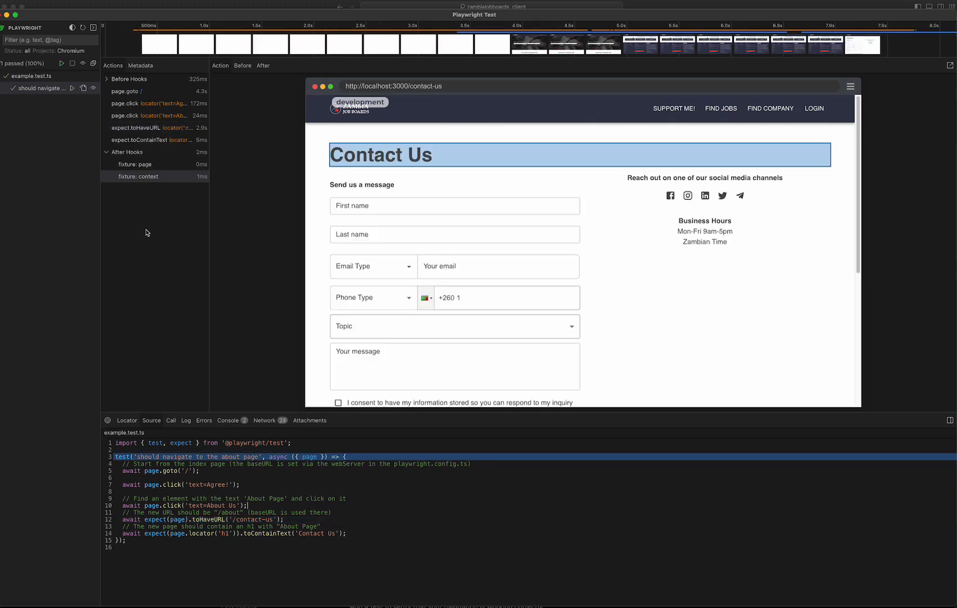
click(39, 88)
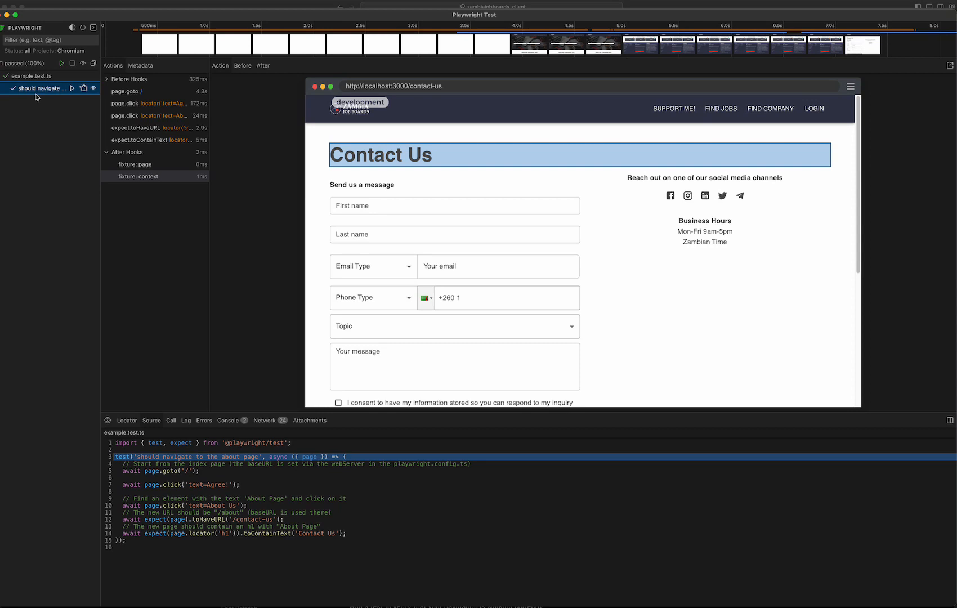
mouse_move(248, 223)
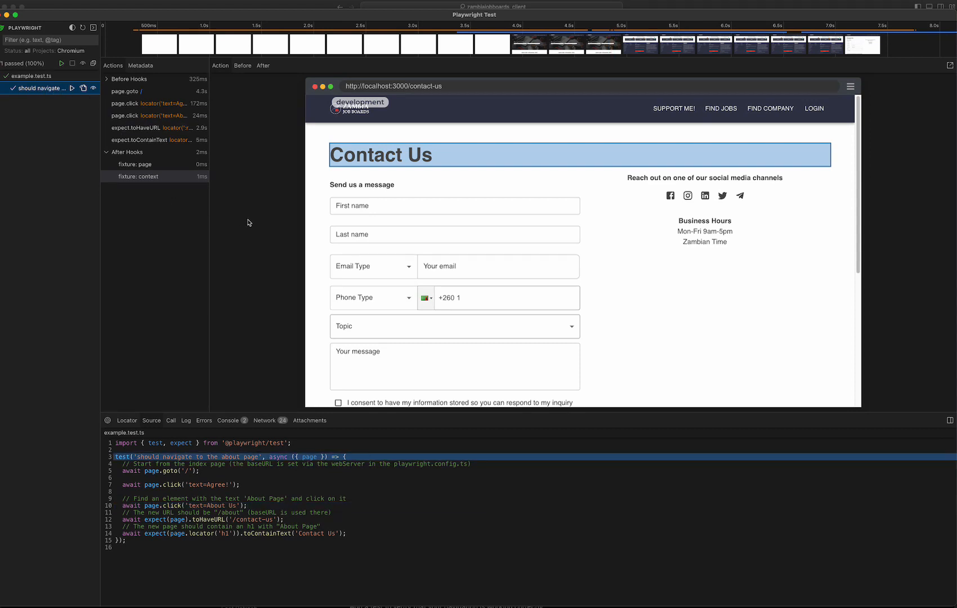
click(147, 103)
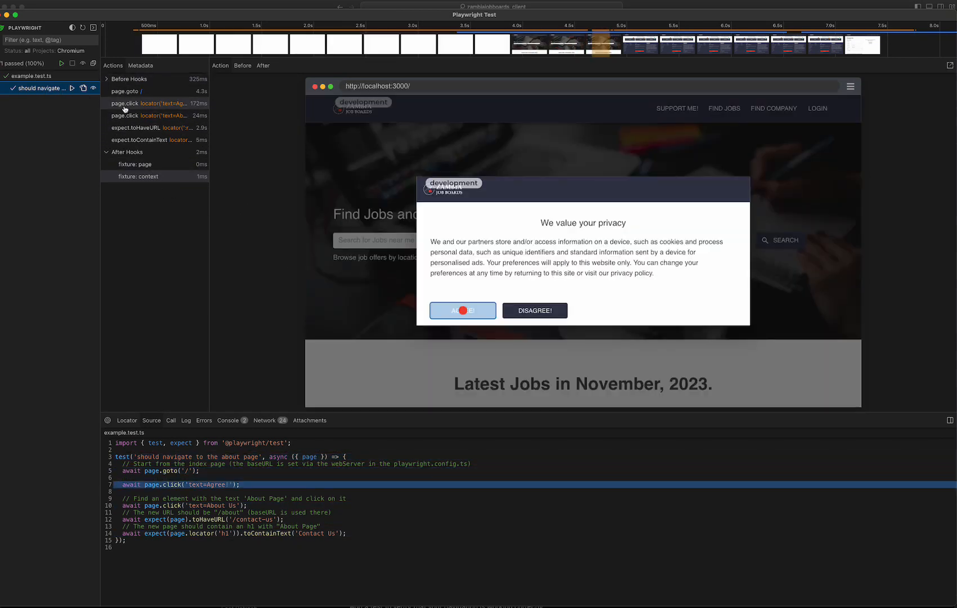
click(125, 92)
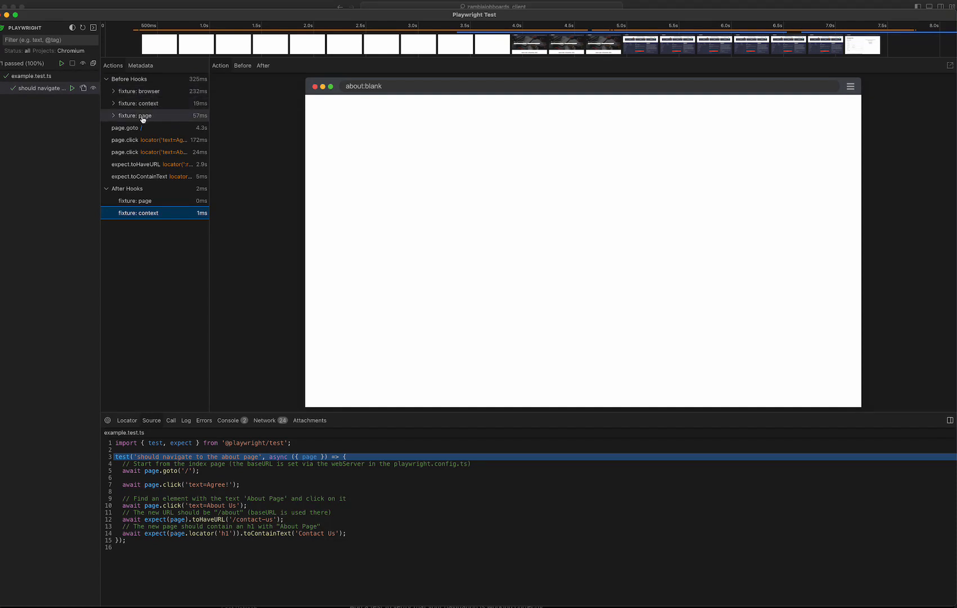
Step through the trace from the page.goto home-page load to the Agree click
click(125, 128)
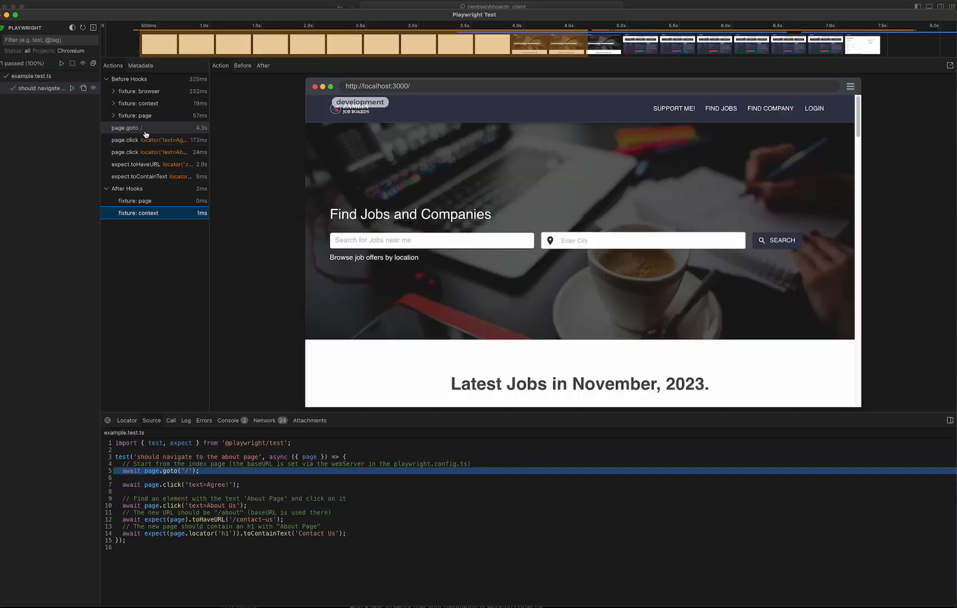
click(153, 128)
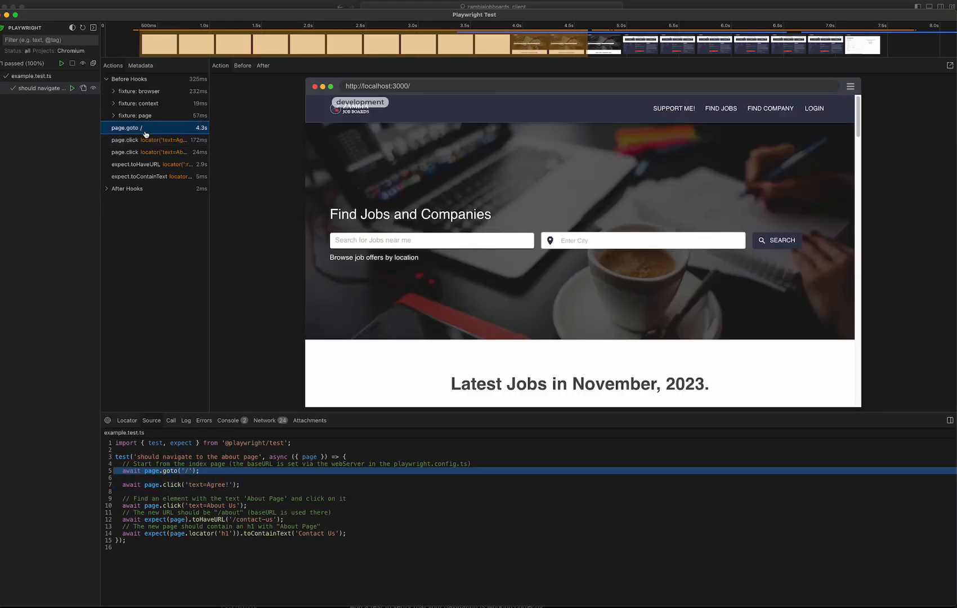
click(150, 139)
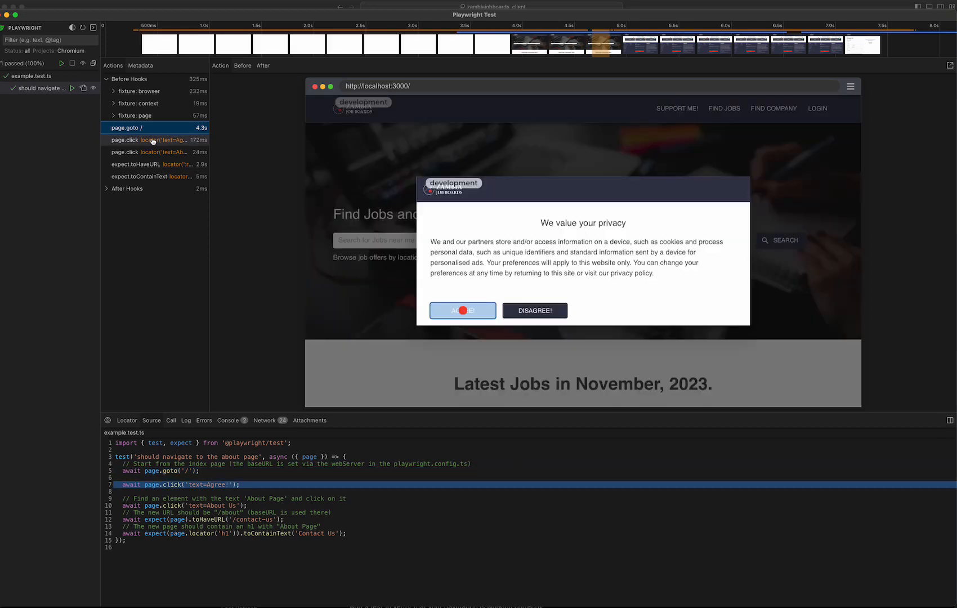
mouse_move(150, 139)
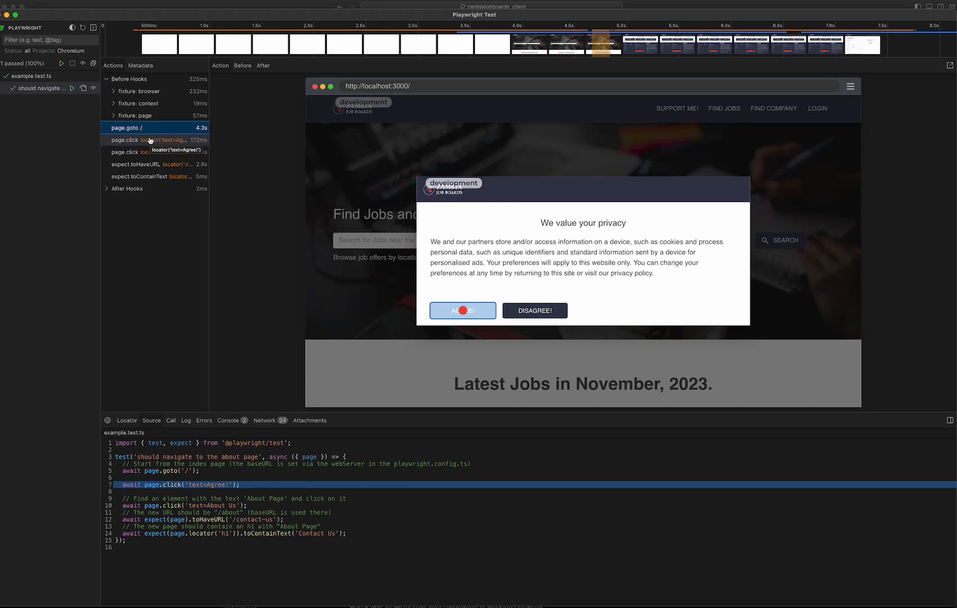
click(154, 140)
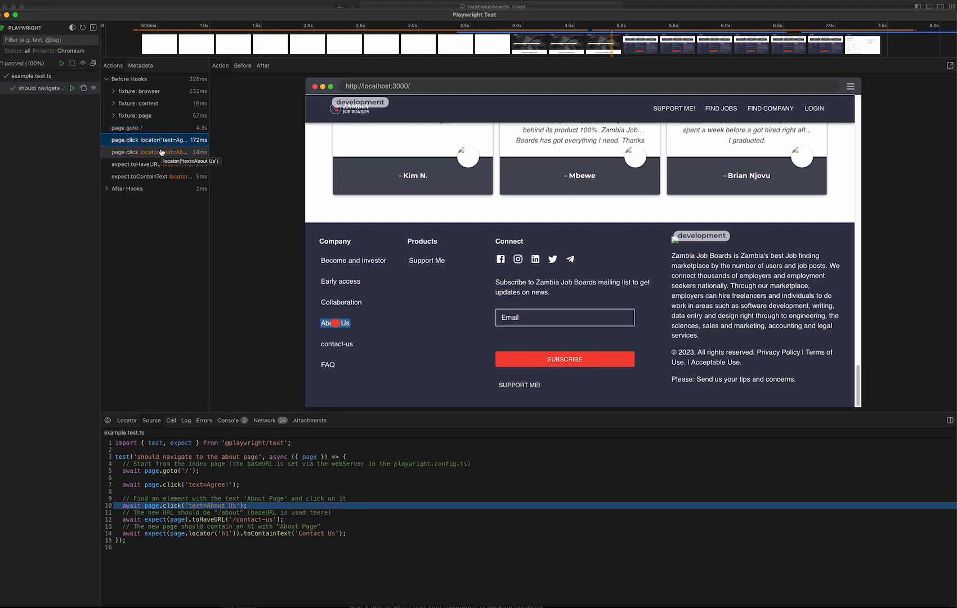
Review the About Us click, URL assertion and Contact Us heading assertion, then reopen example.test.ts's run
click(155, 151)
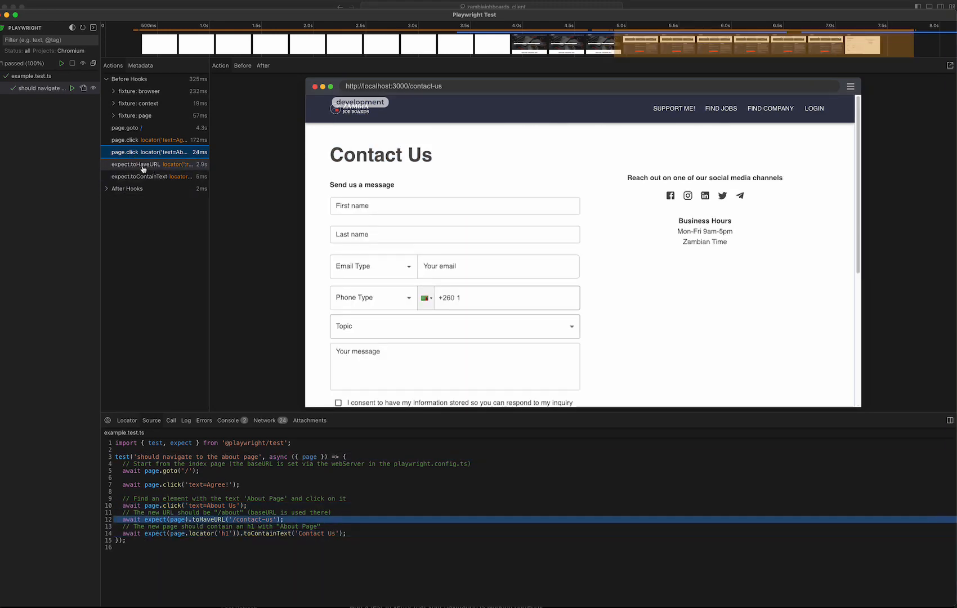
click(153, 176)
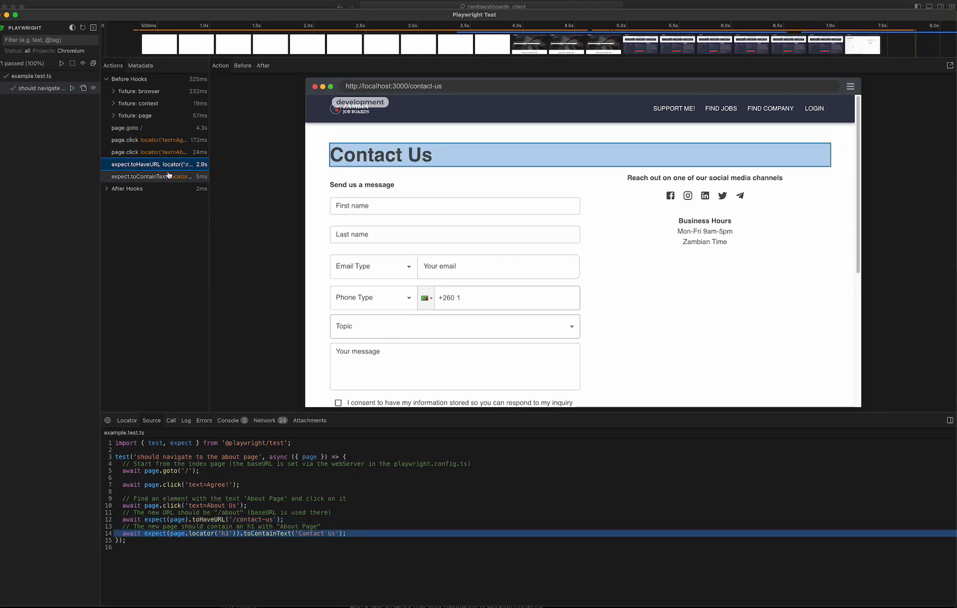
click(152, 165)
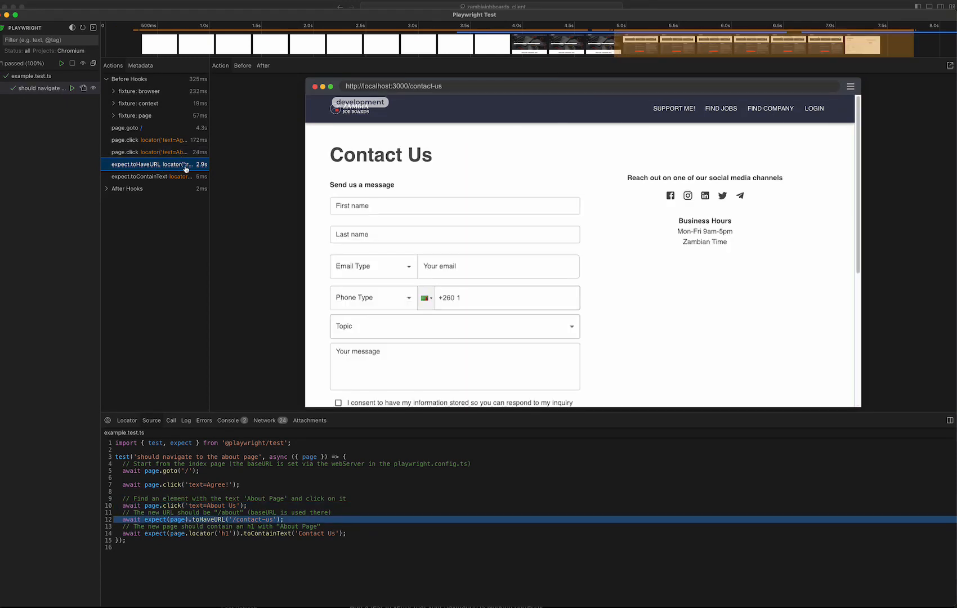
click(147, 176)
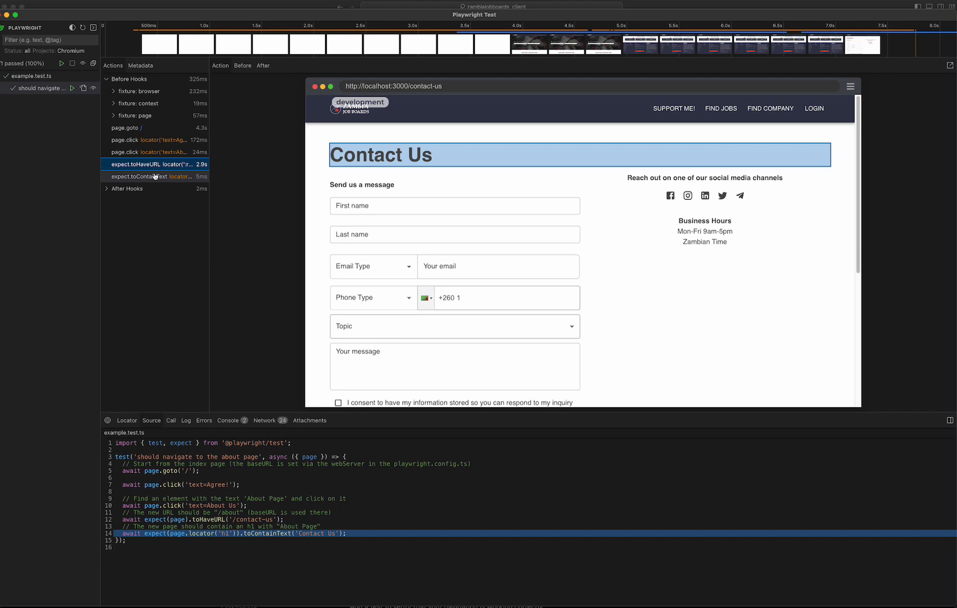
click(150, 176)
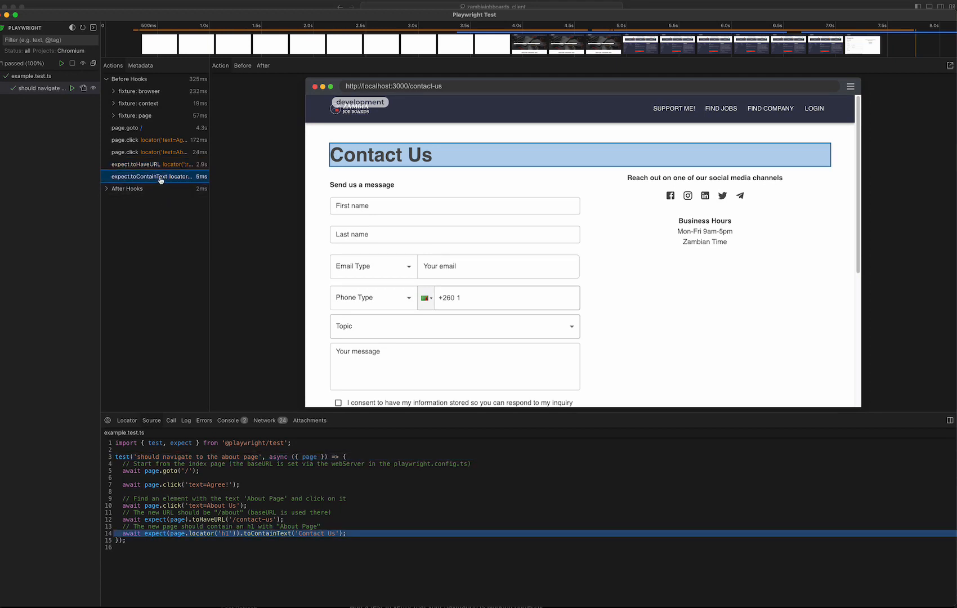
click(128, 188)
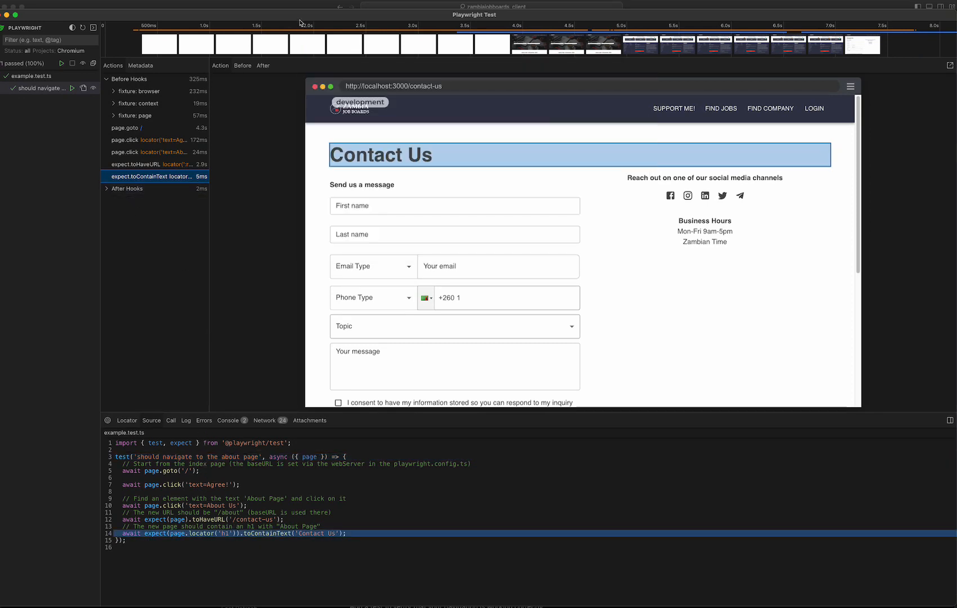
click(125, 92)
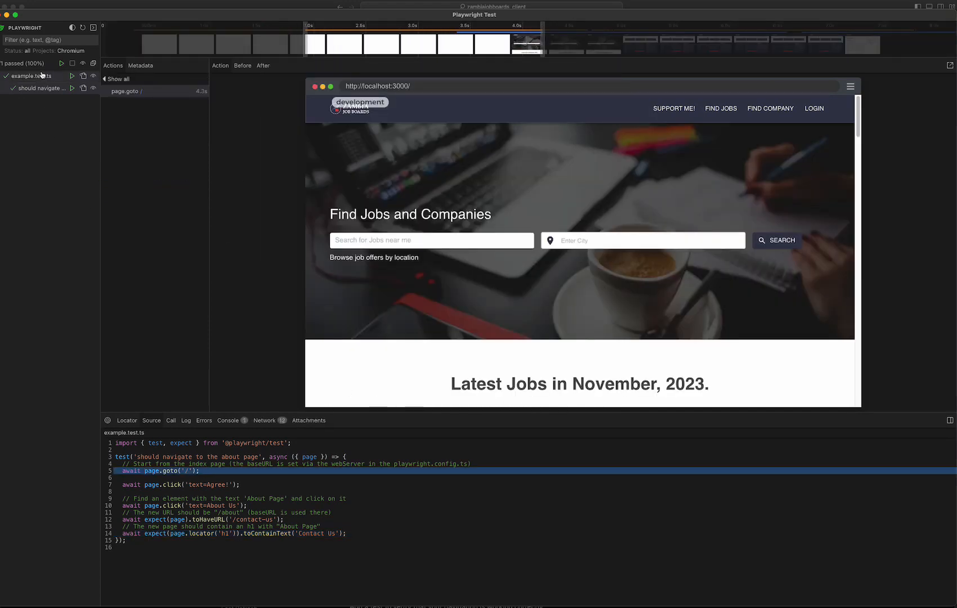
Open a fresh terminal in the project and run 'nvm use' to switch to Node 18
click(41, 88)
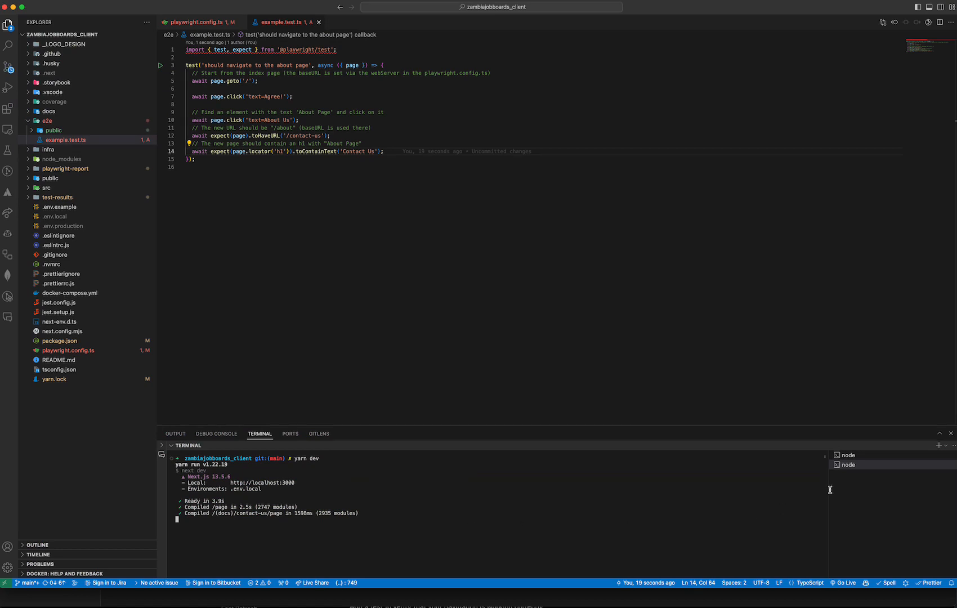
click(938, 444)
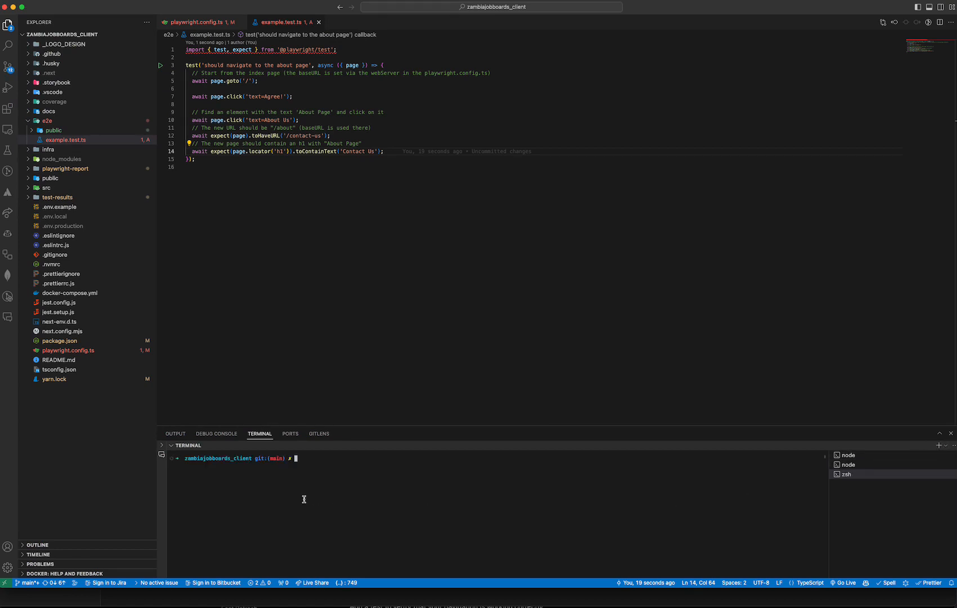
text(y)
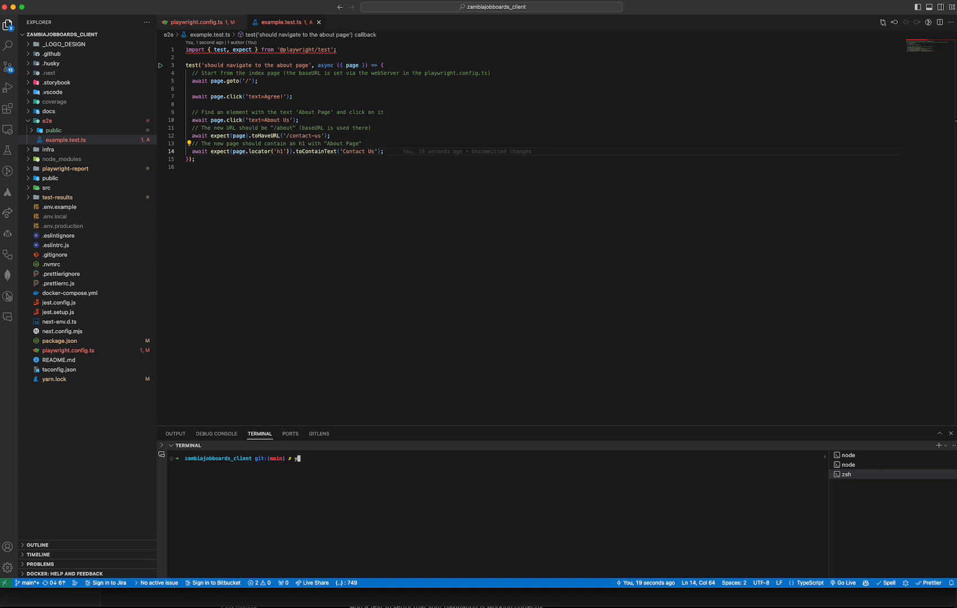
key(Backspace)
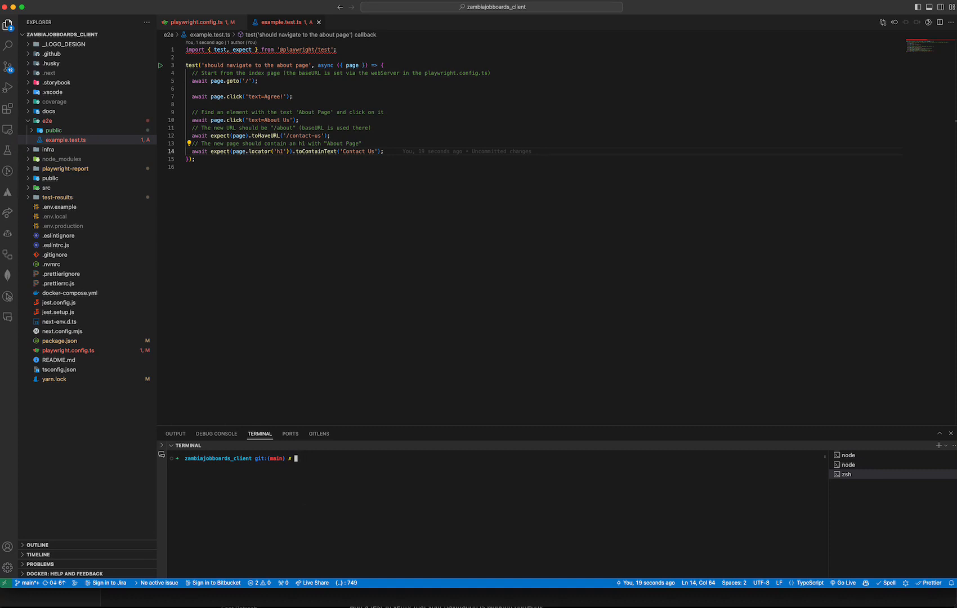
text(nvm use)
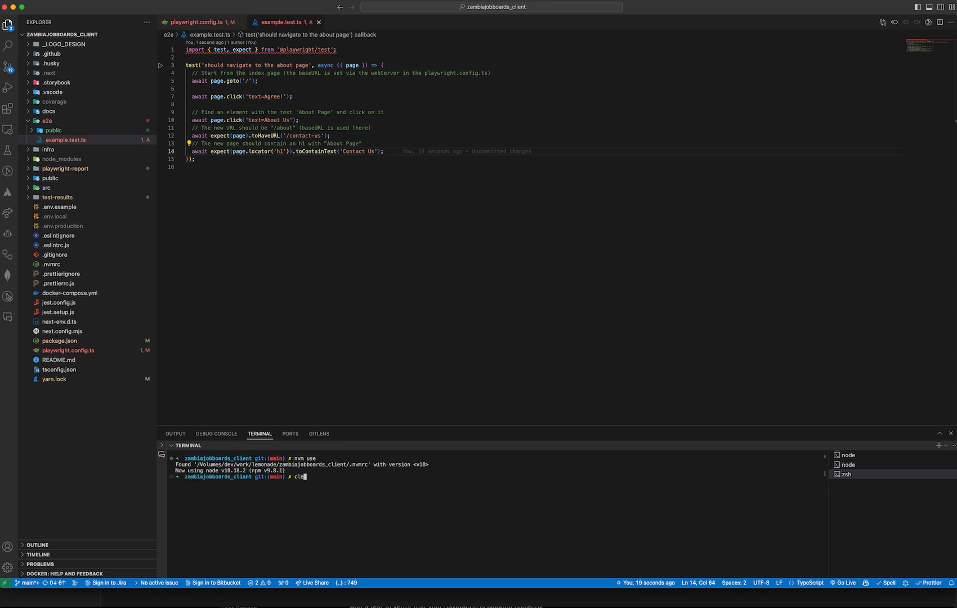
key(Enter)
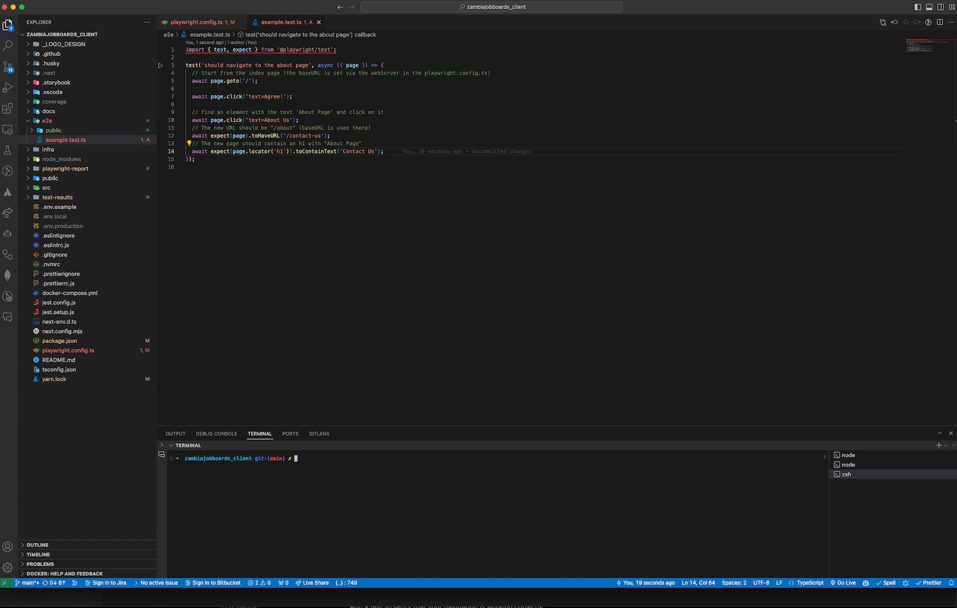
Run the misspelled 'npx playwright cogen', then the corrected 'npx playwright codegen'
text(npx)
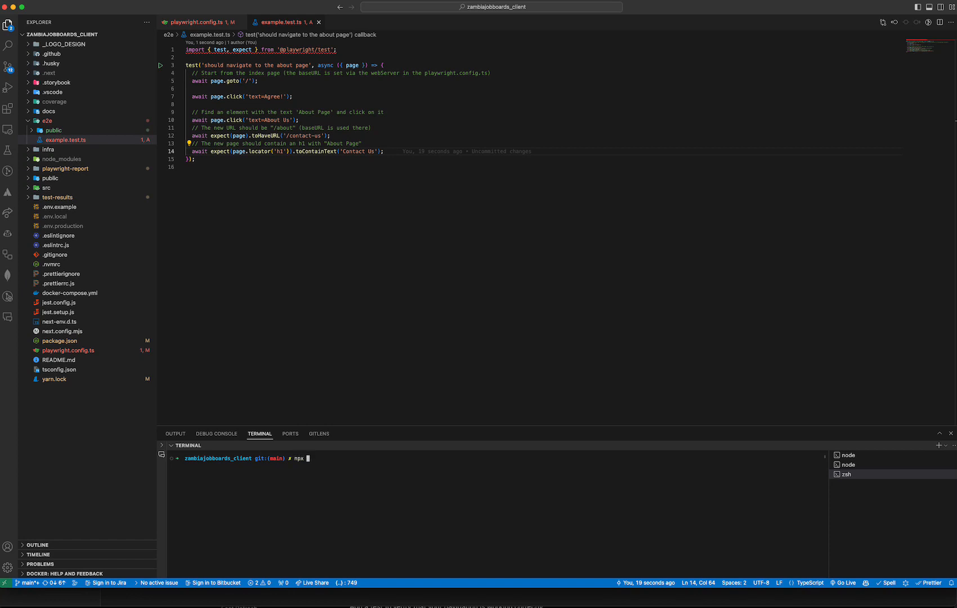
text(play)
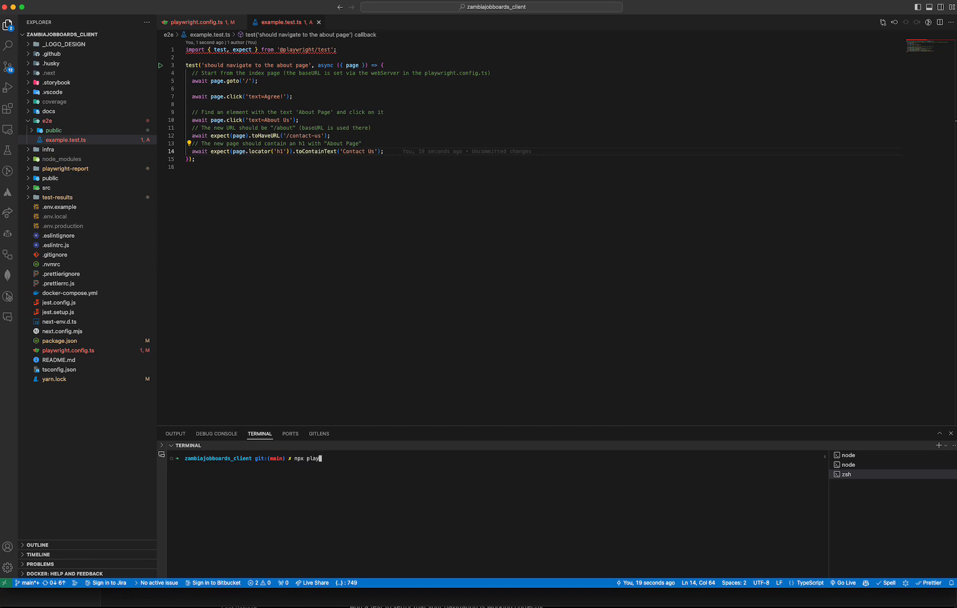
text(wright)
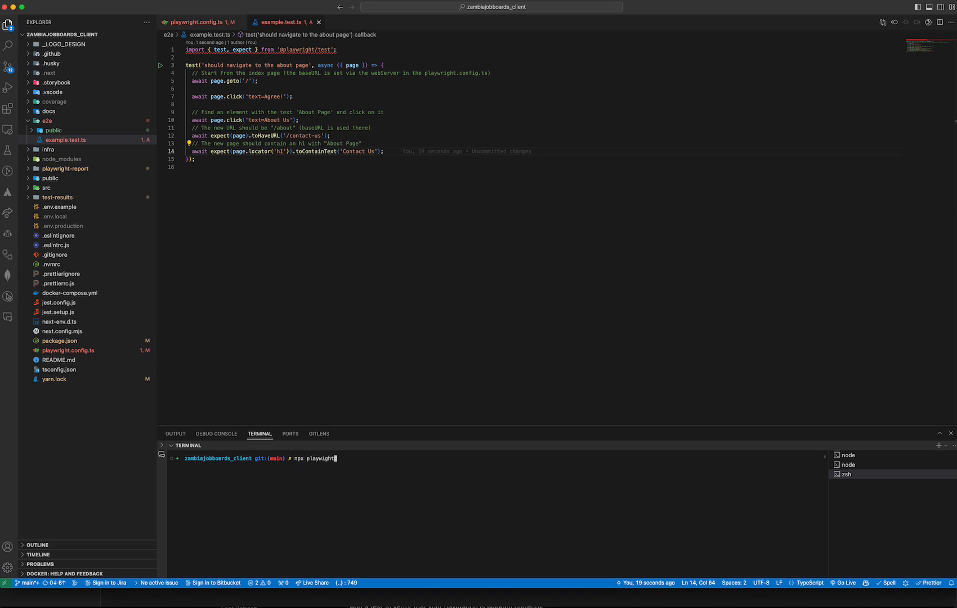
text(co)
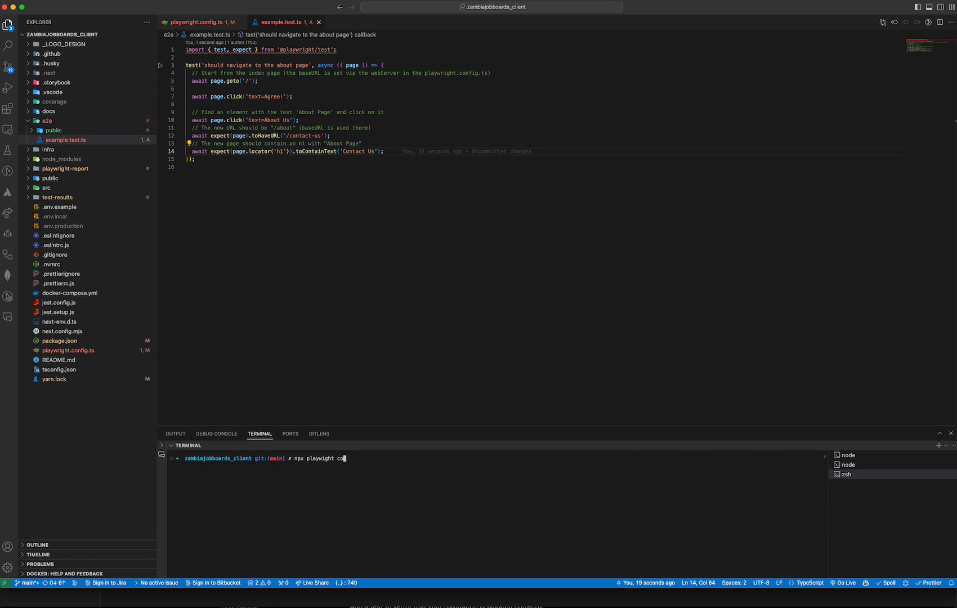
text(gen)
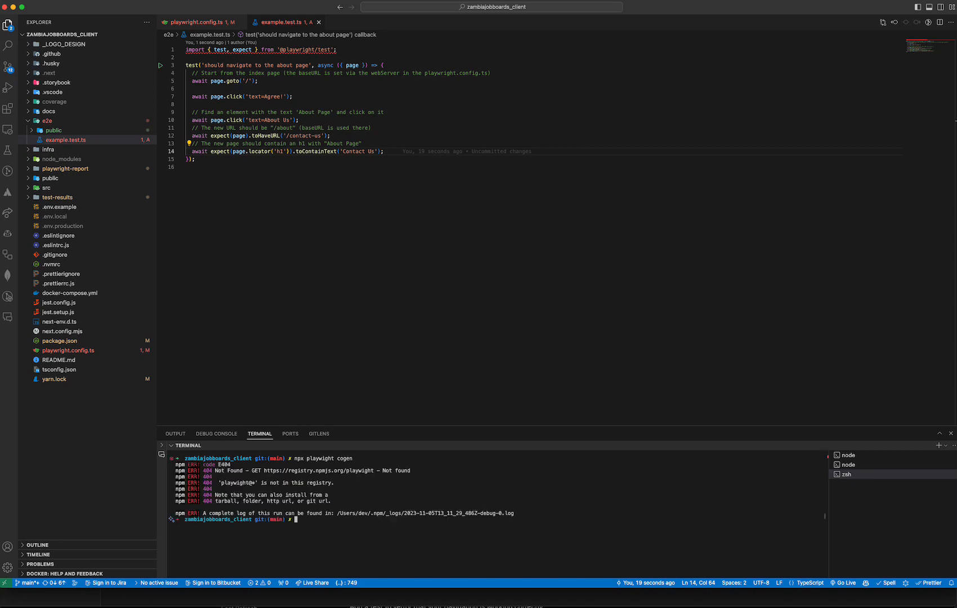
mouse_move(443, 326)
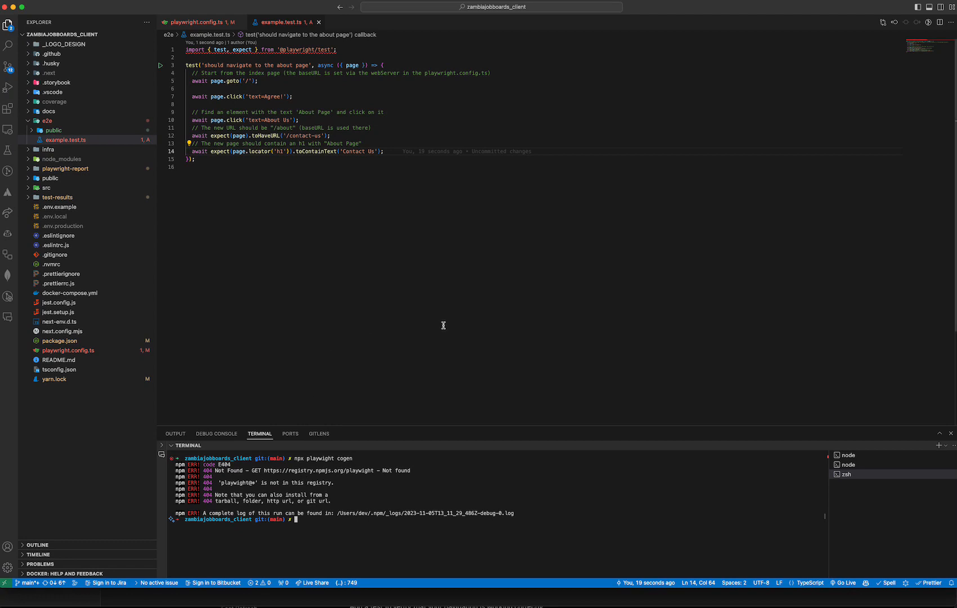
text(npx playwright codegen)
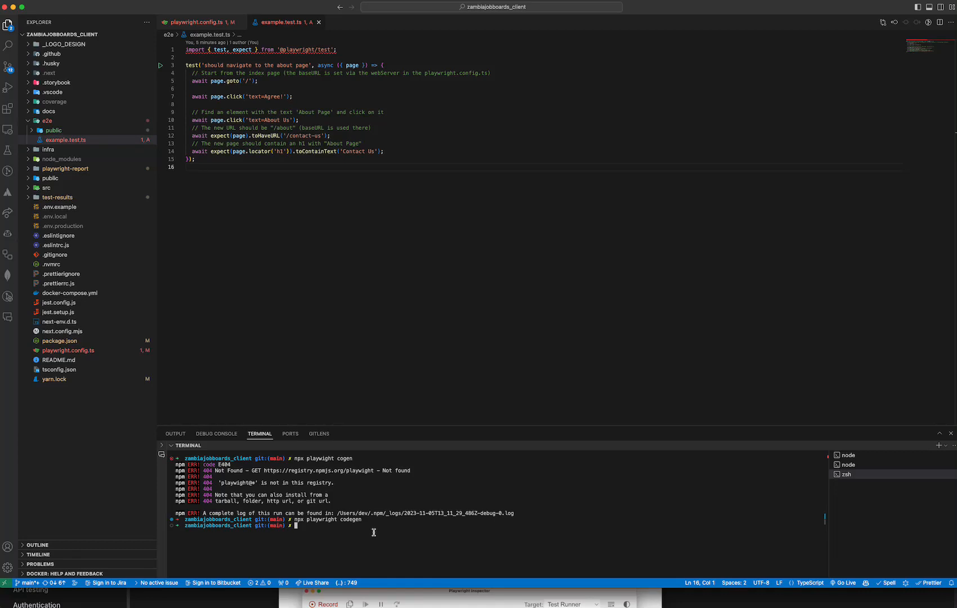
Launch a new recording session with npx playwright codegen
text(npx playwright codegen)
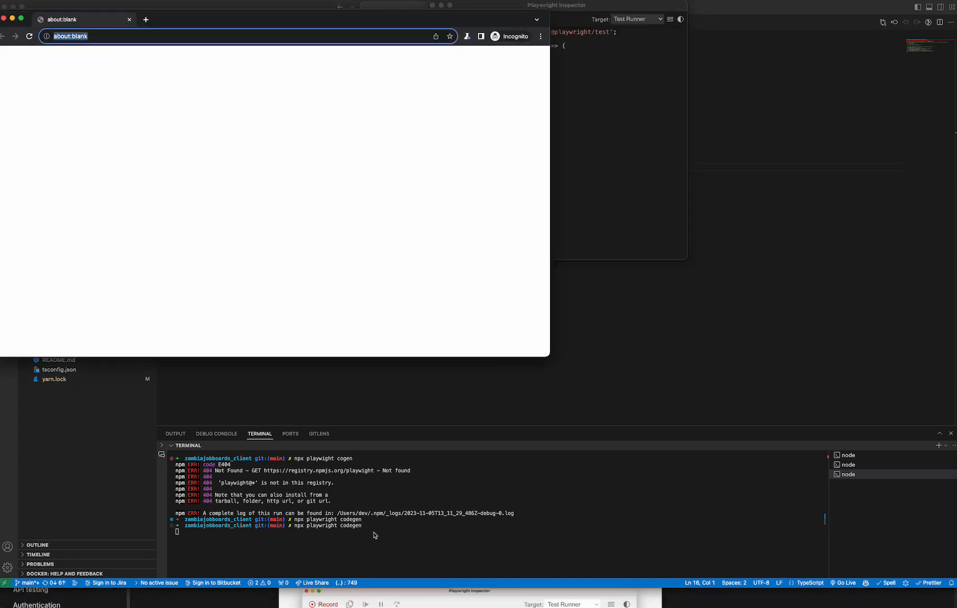
mouse_move(598, 310)
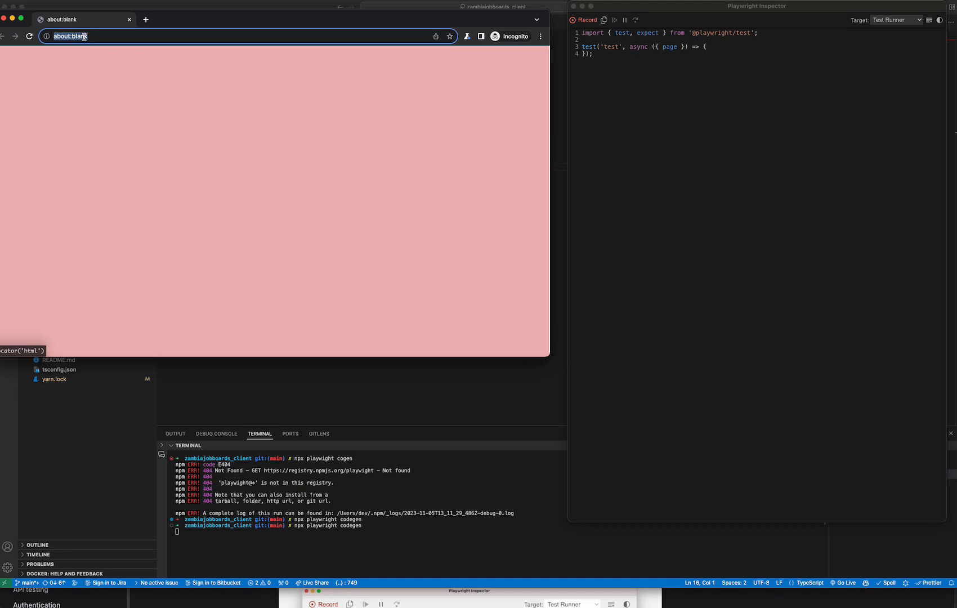
Record visiting localhost:3000, clicking Agree!, About Us in the footer, and the Contact Us heading
text(local)
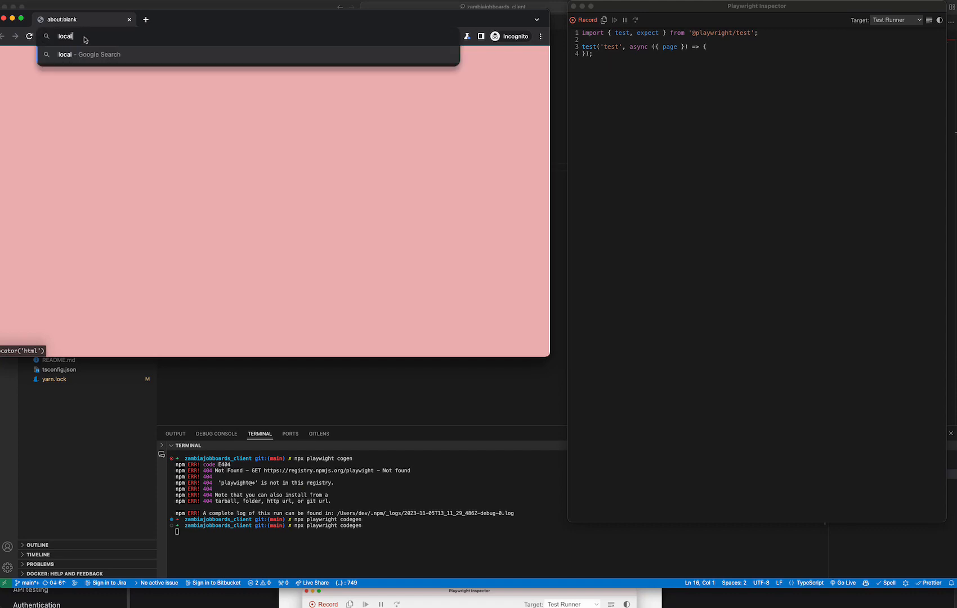
key(Backspace)
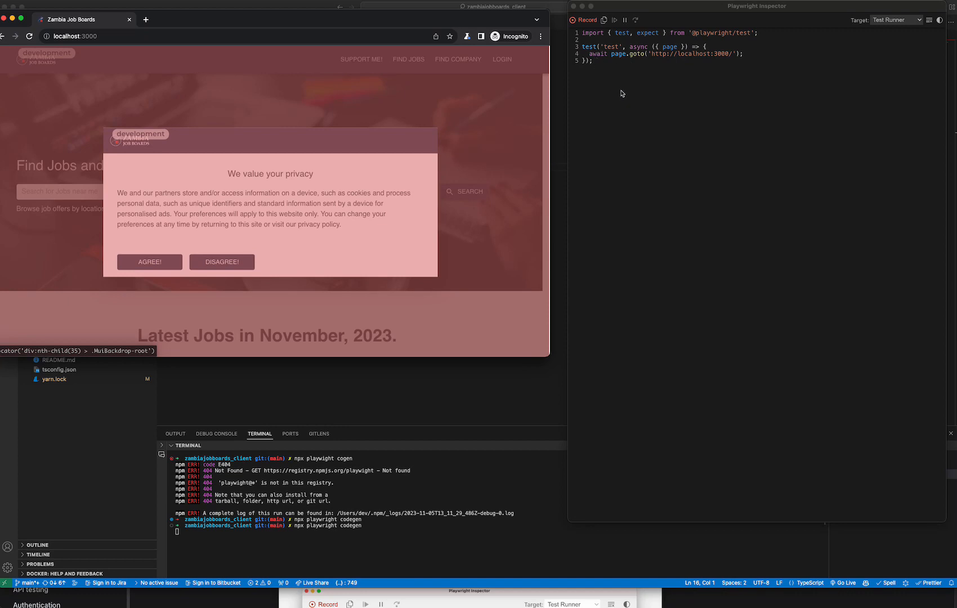
mouse_move(407, 474)
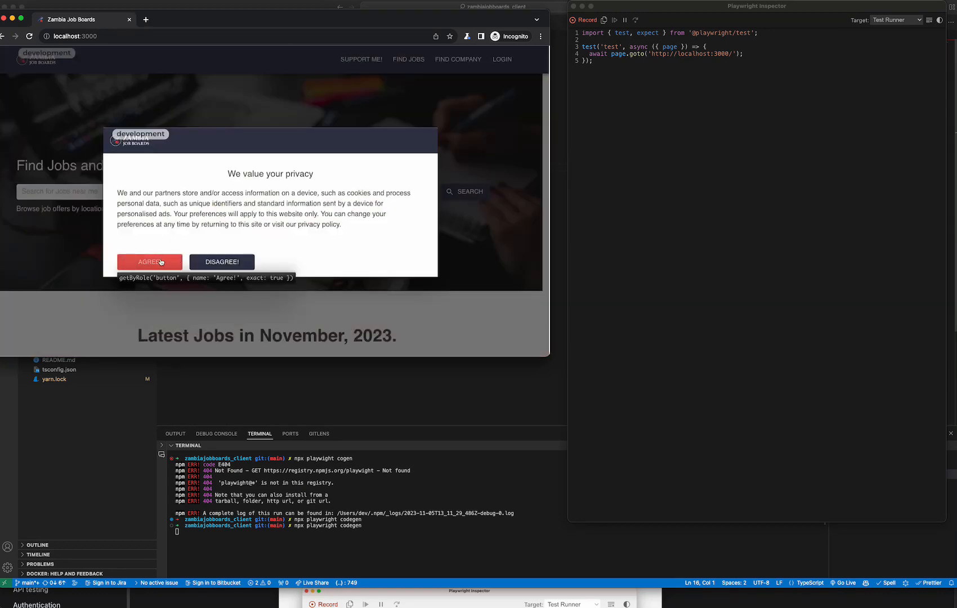
click(149, 262)
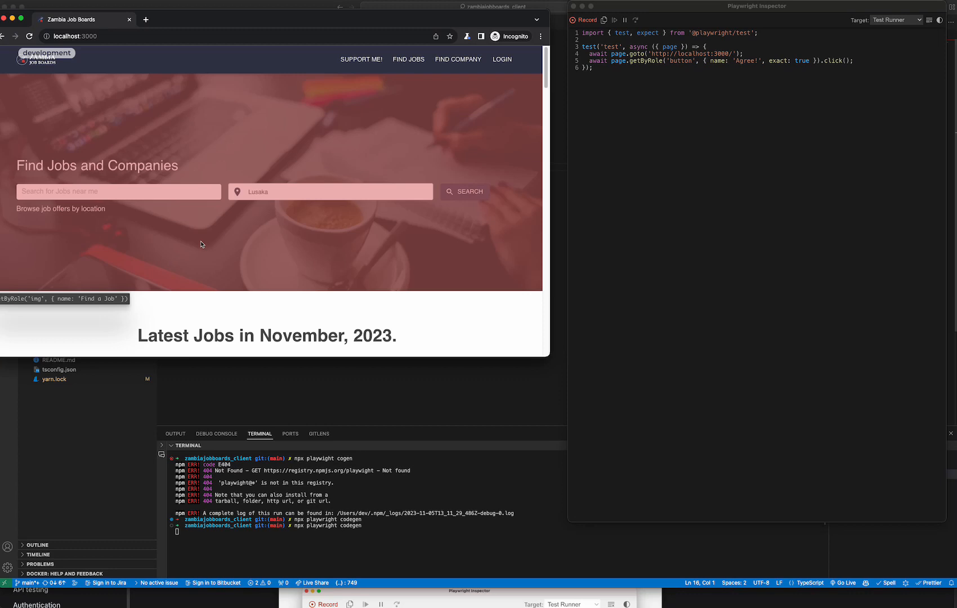
mouse_move(832, 65)
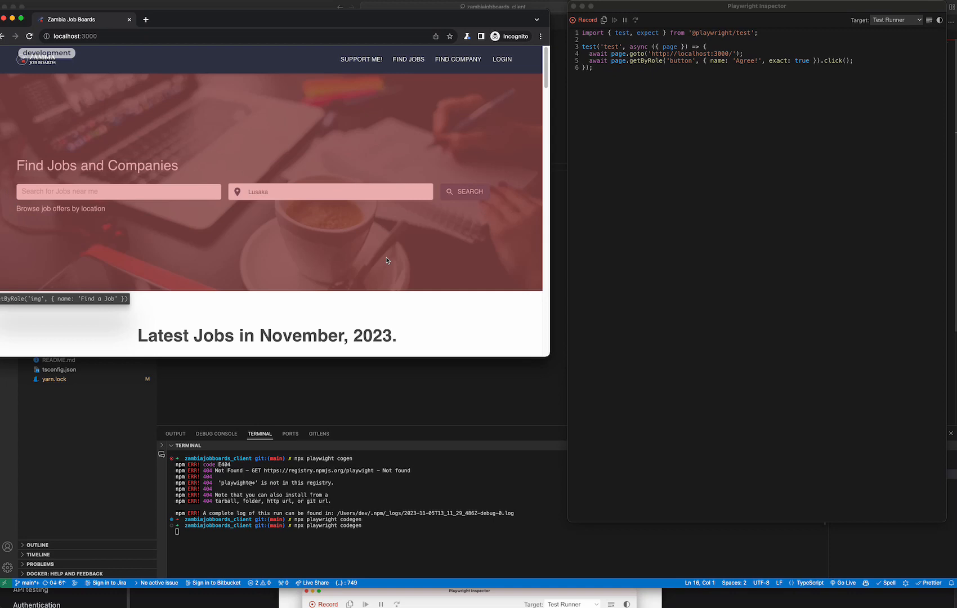
mouse_move(365, 270)
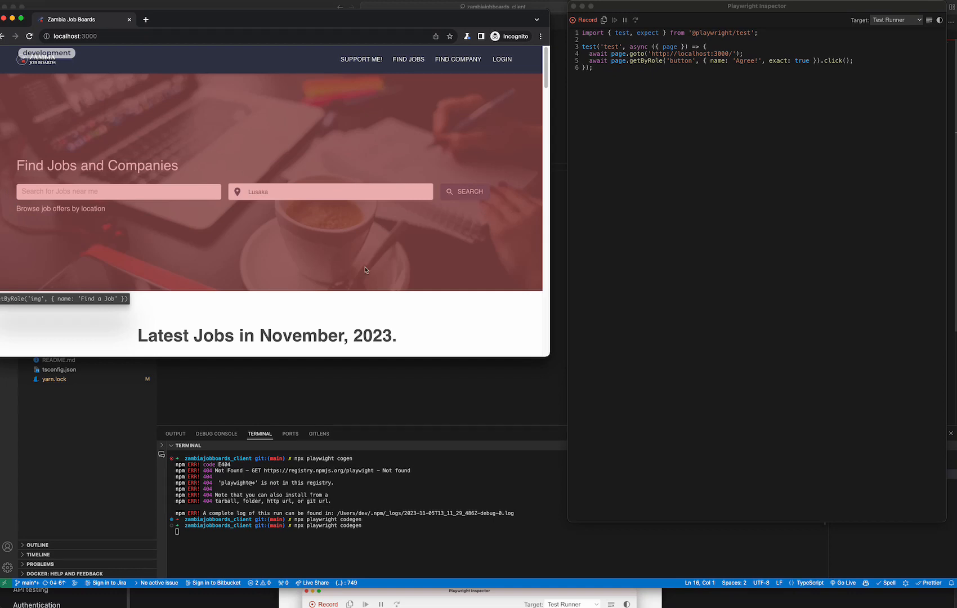
scroll(down, 3)
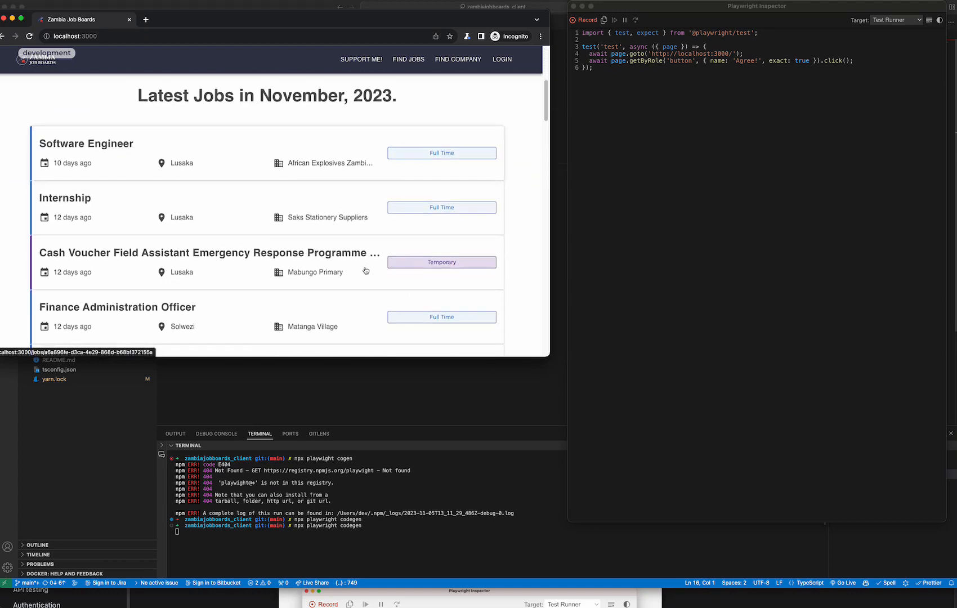
scroll(down, 3)
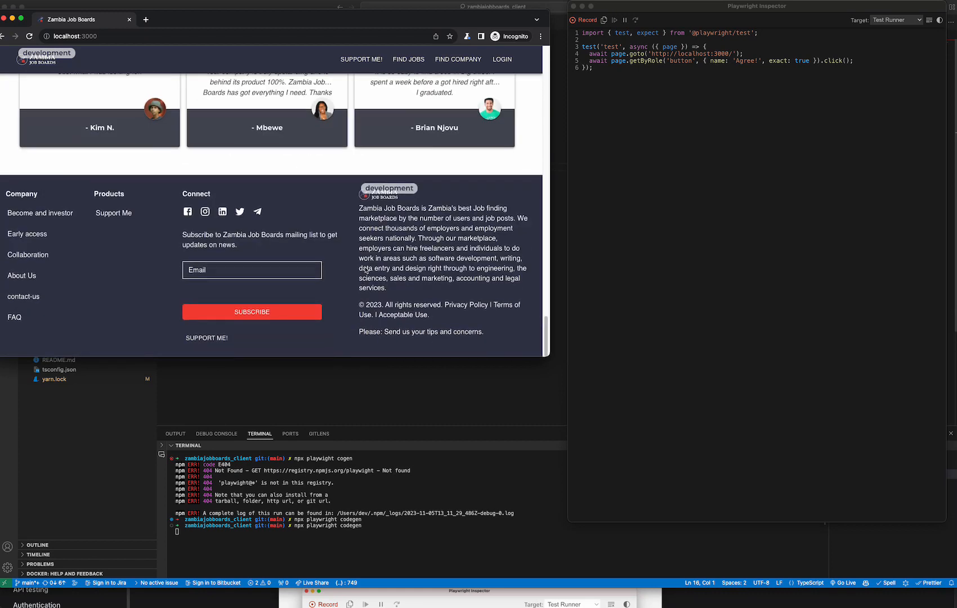
mouse_move(21, 275)
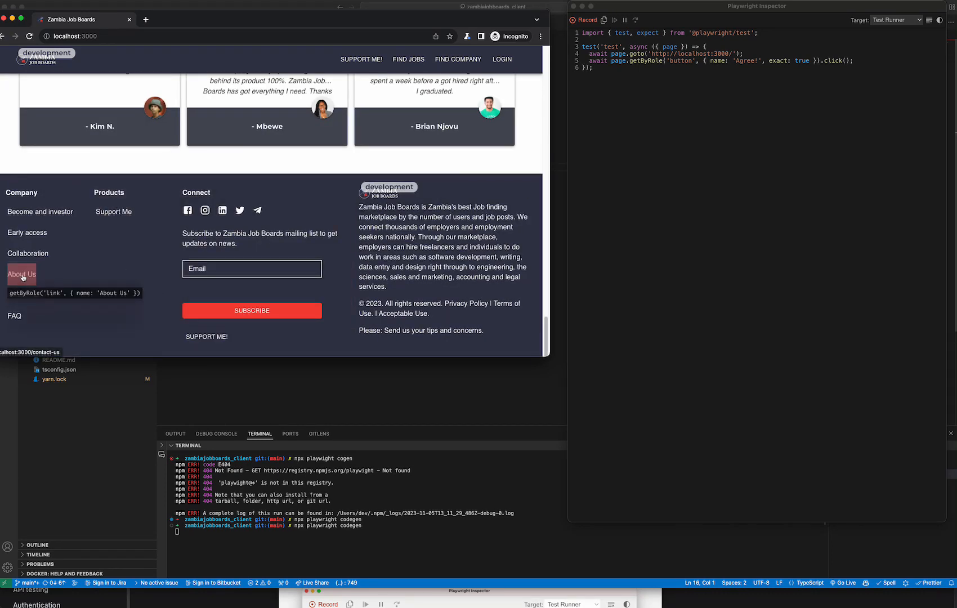
click(21, 274)
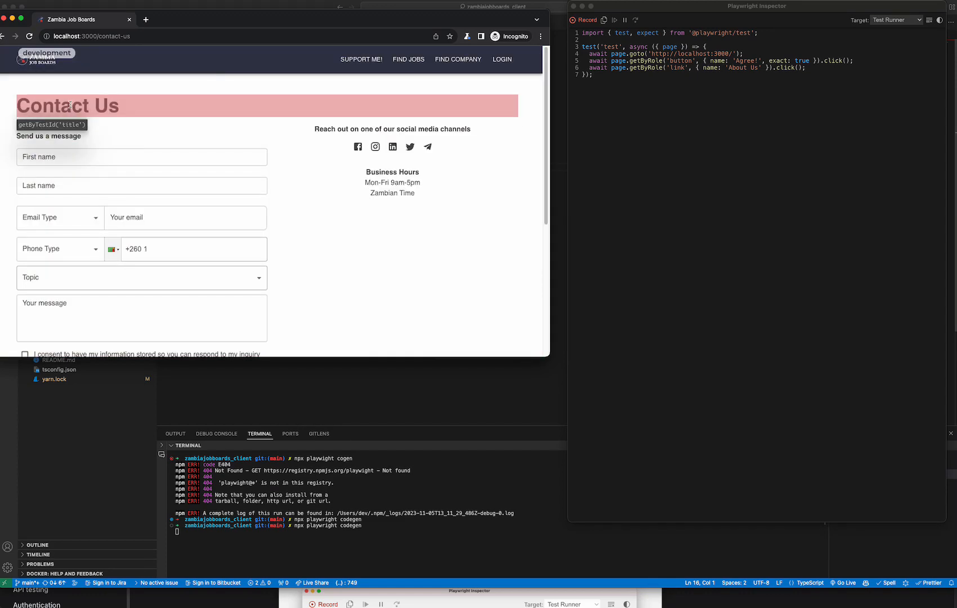
click(68, 105)
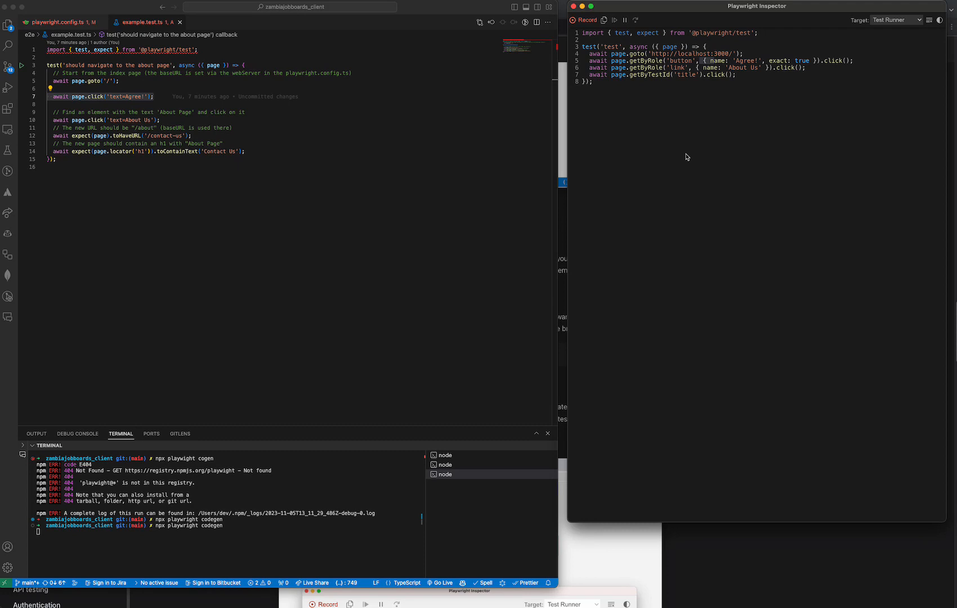
mouse_move(152, 154)
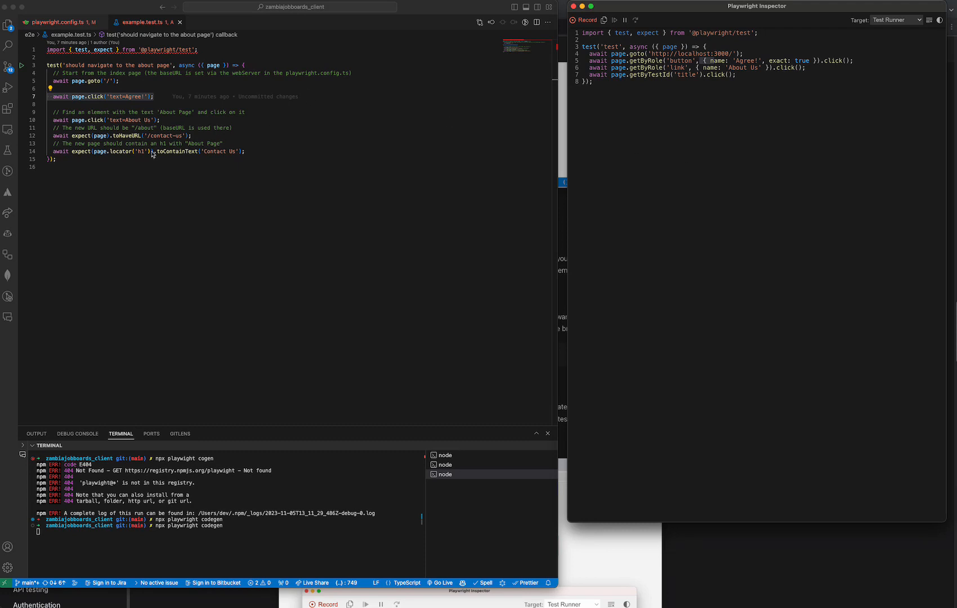
mouse_move(325, 155)
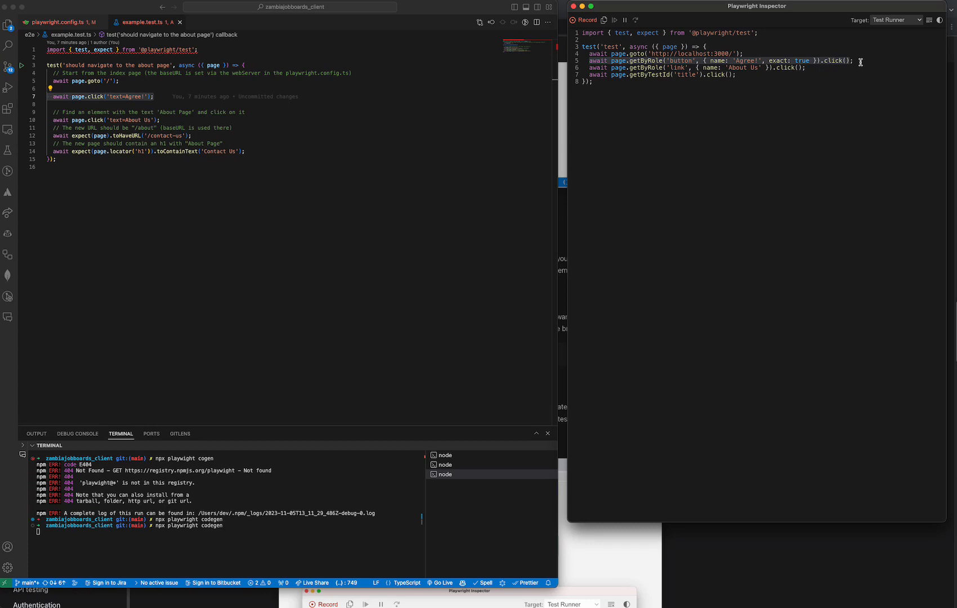
mouse_move(124, 123)
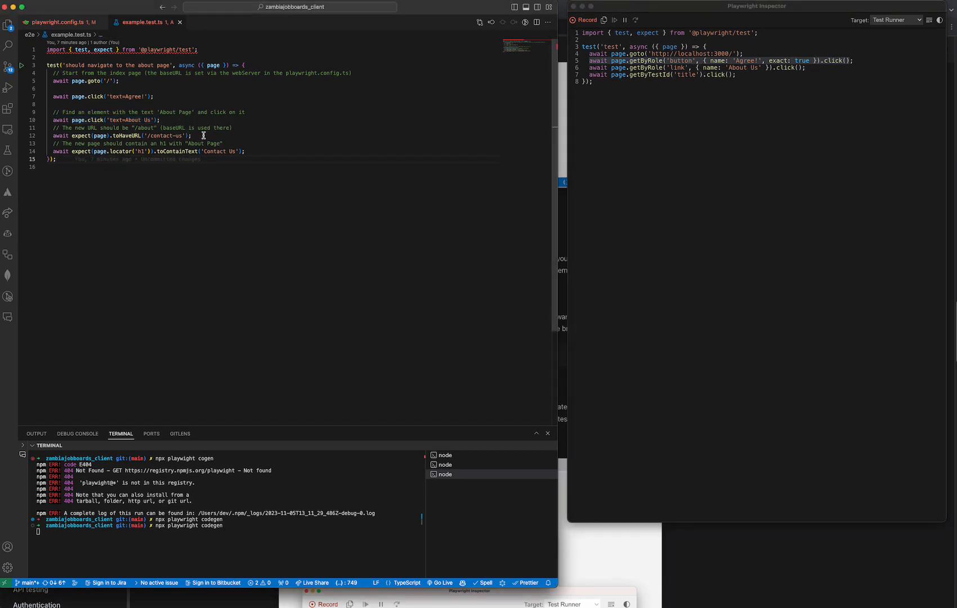
Select the toHaveURL expectation in example.test.ts to compare with the recorded script
triple_click(118, 136)
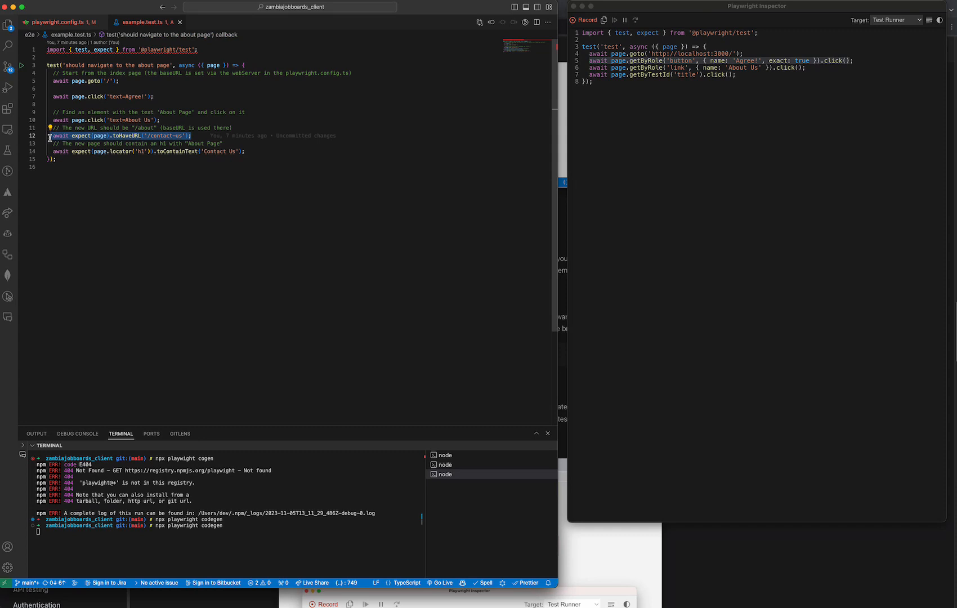